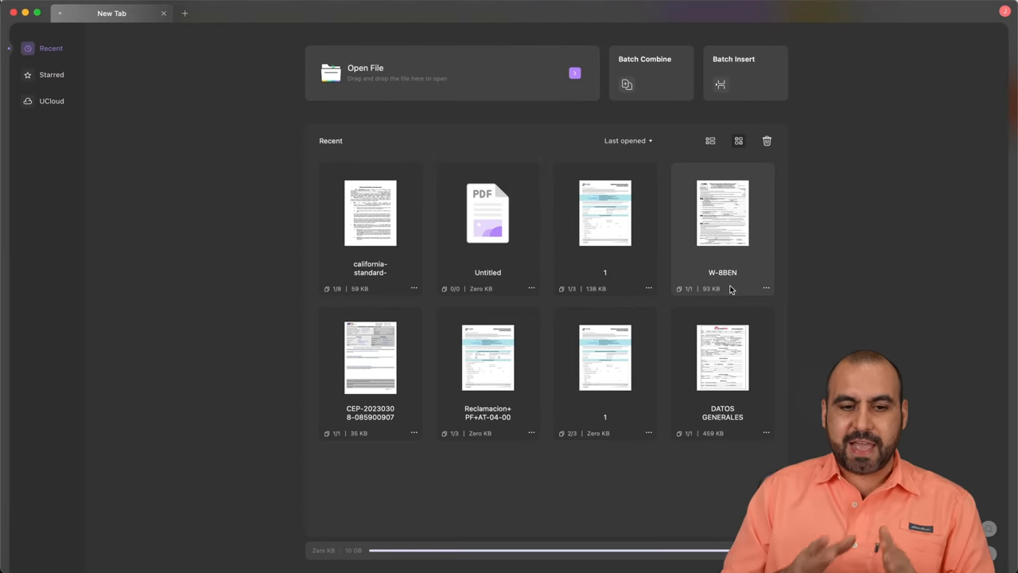
Step: Open the California lease agreement PDF from the Recent files list
{"action": "double_click", "coordinate": [369, 213]}
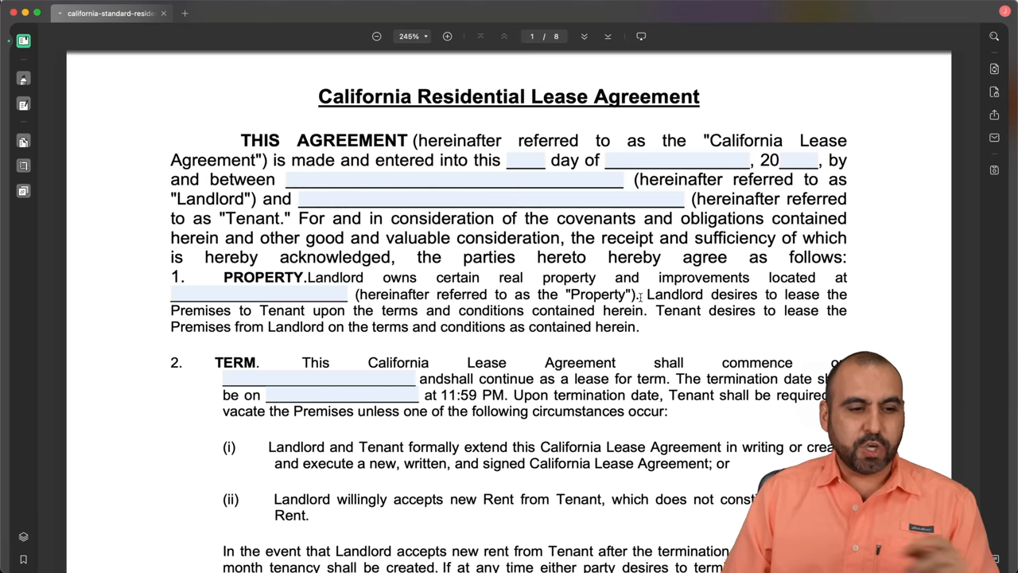
{"action": "mouse_move", "coordinate": [22, 165]}
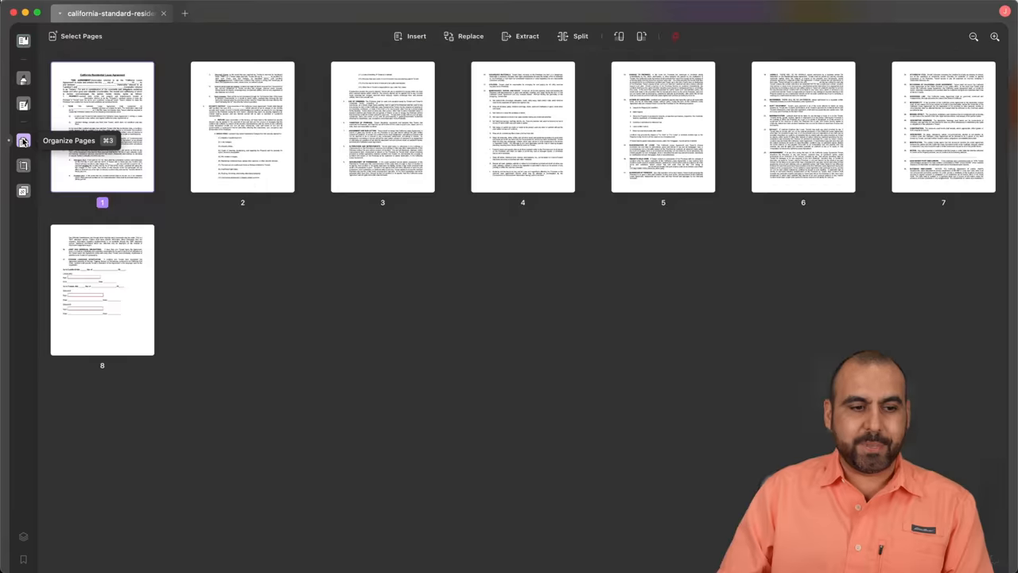
{"action": "mouse_move", "coordinate": [363, 357]}
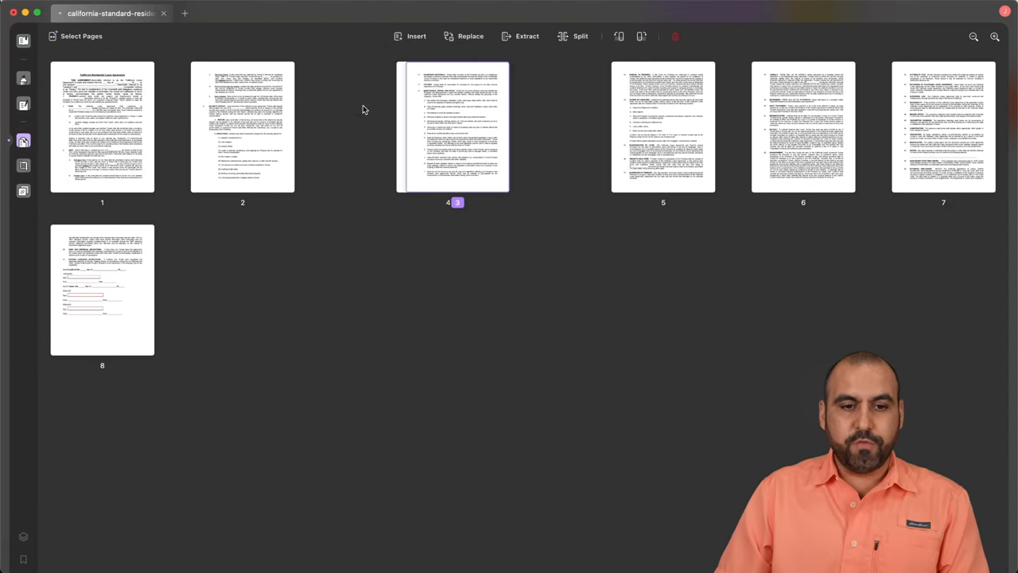
Step: Reposition page 4 among the thumbnails and bring up the Insert page choices
{"action": "left_click_drag", "start_coordinate": [453, 125], "coordinate": [592, 126]}
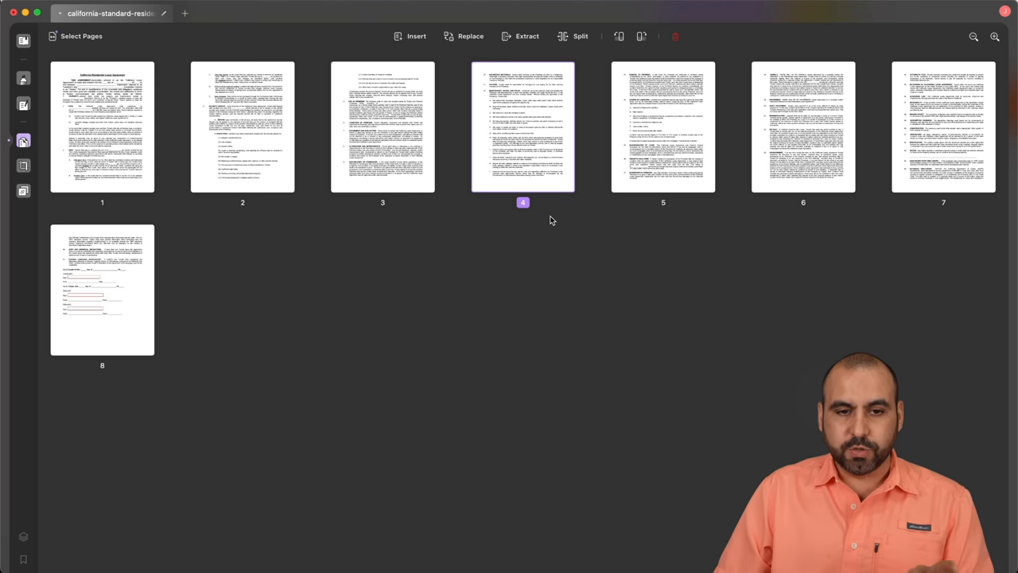
{"action": "left_click", "coordinate": [411, 35]}
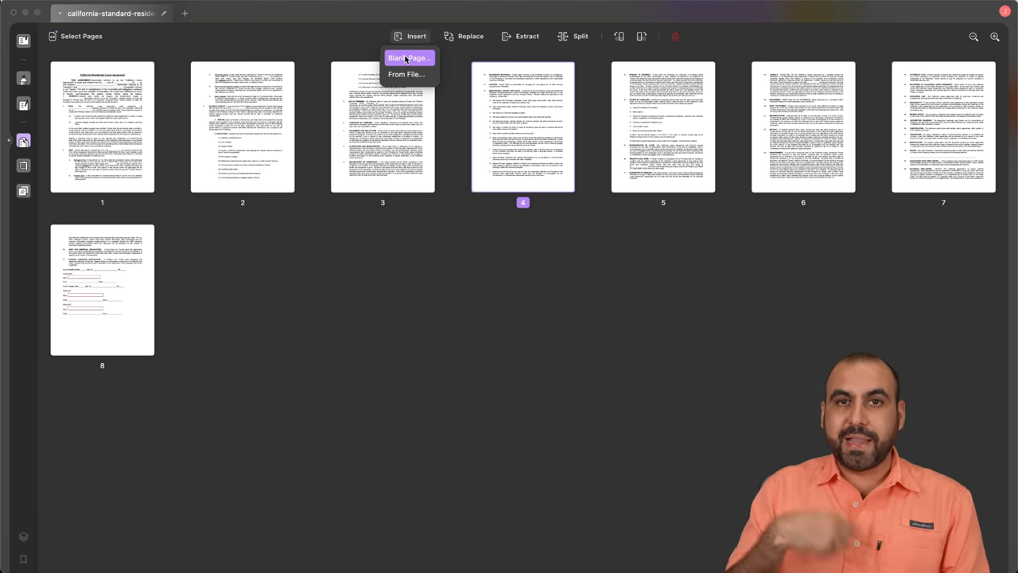
Step: Insert fw8ben.pdf from the Desktop and move the new form page to the end as page 9
{"action": "left_click", "coordinate": [407, 75]}
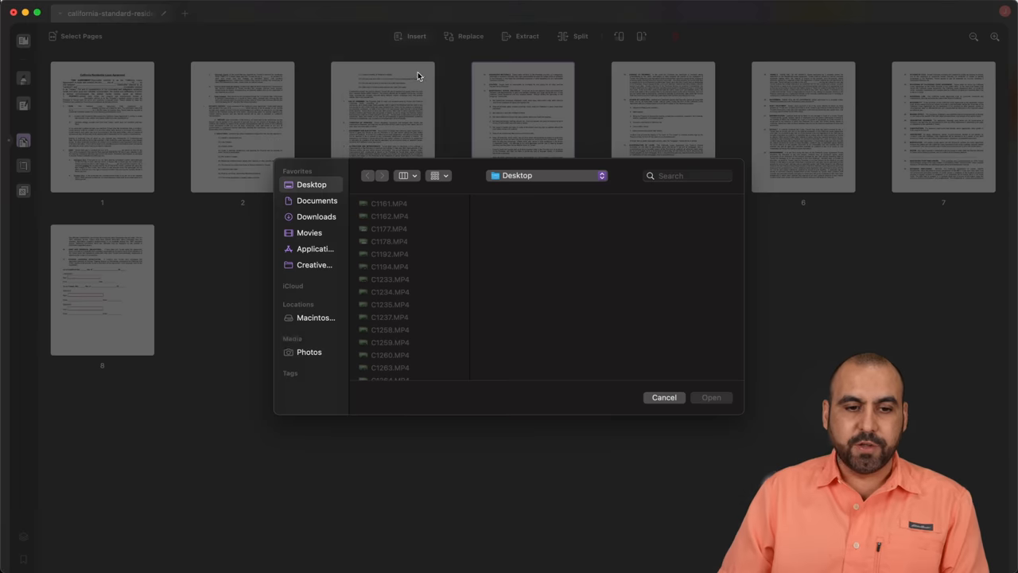
{"action": "scroll", "scroll_direction": "down", "scroll_amount": 3}
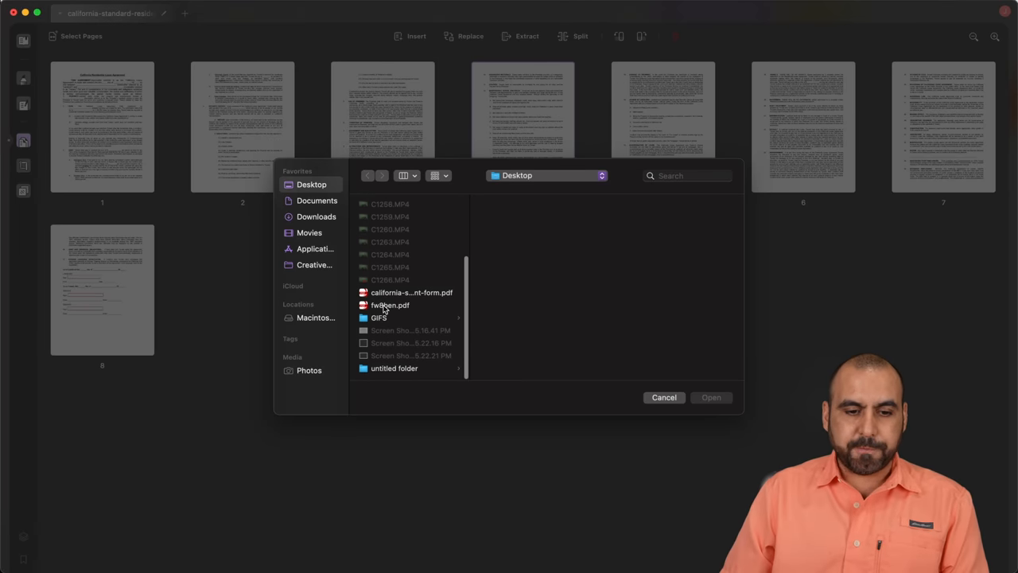
{"action": "left_click", "coordinate": [390, 305]}
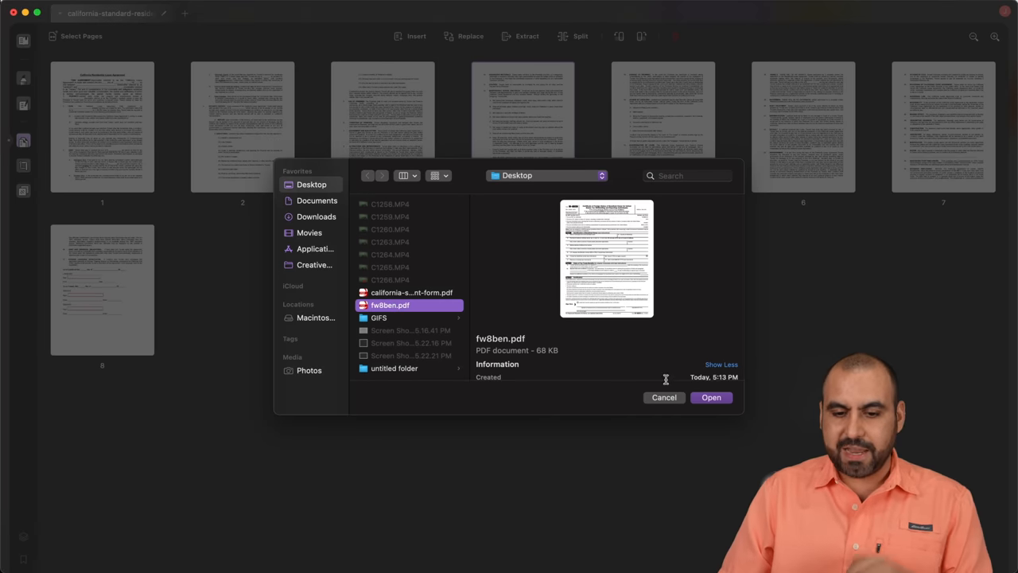
{"action": "left_click", "coordinate": [710, 398]}
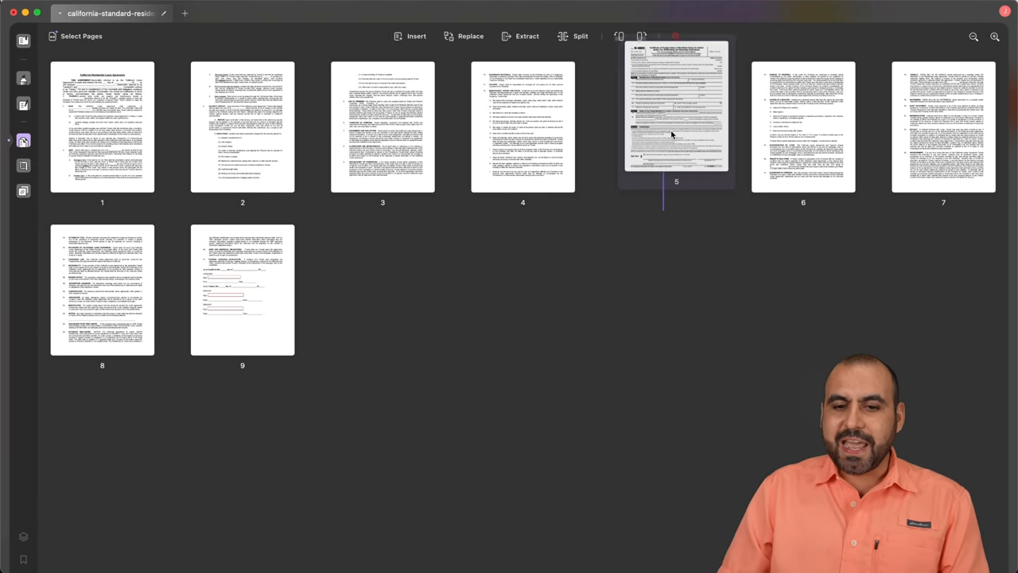
{"action": "left_click_drag", "start_coordinate": [676, 110], "coordinate": [242, 289]}
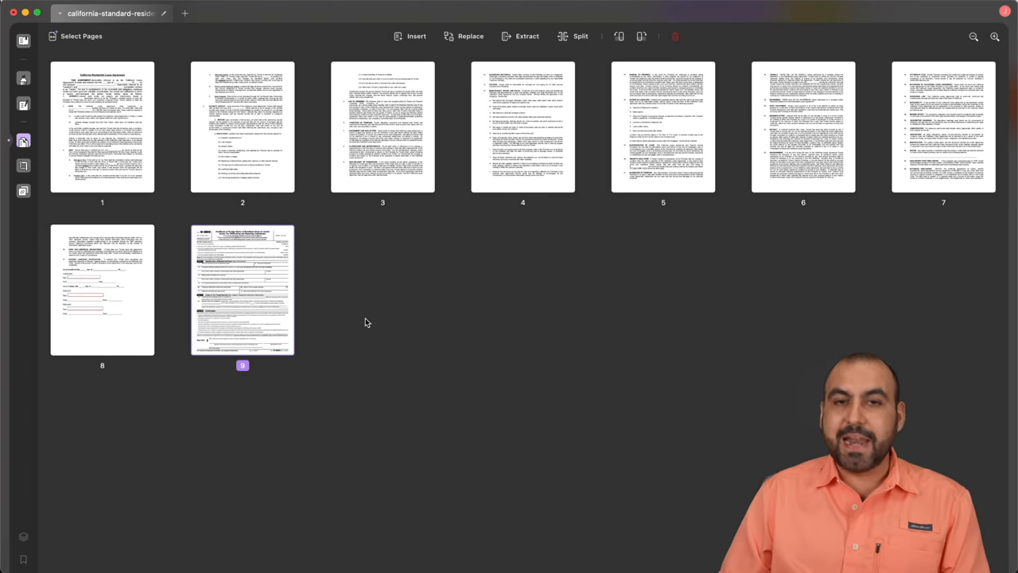
{"action": "mouse_move", "coordinate": [448, 57]}
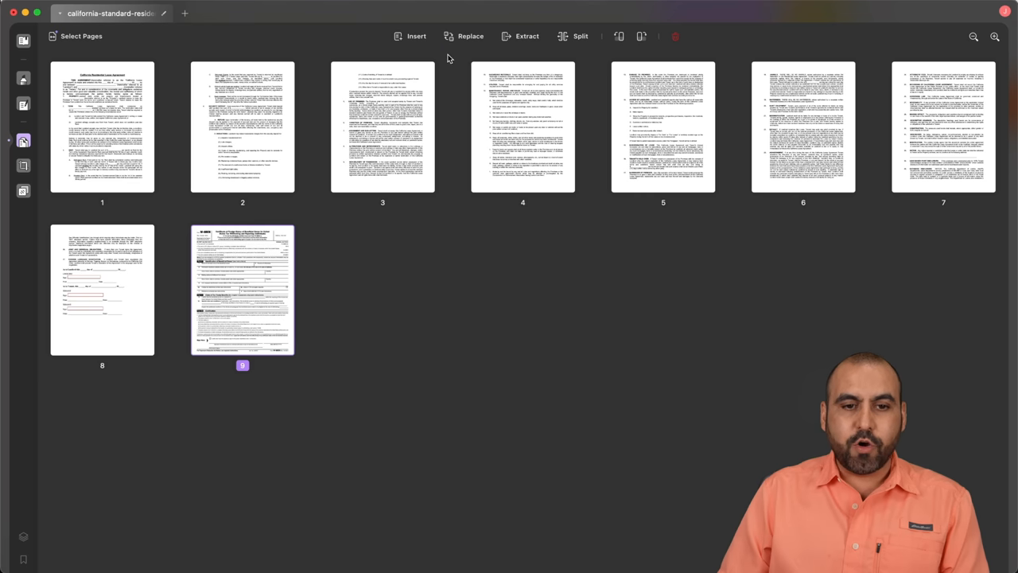
Step: Replace page 4 of the lease with the fw8ben.pdf form from the Desktop
{"action": "left_click", "coordinate": [522, 128]}
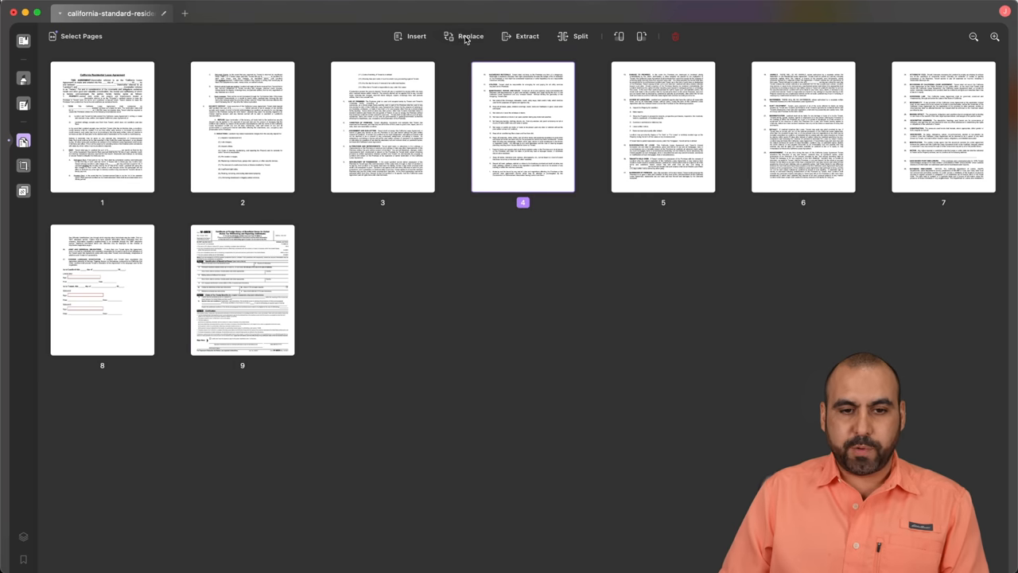
{"action": "left_click", "coordinate": [470, 35]}
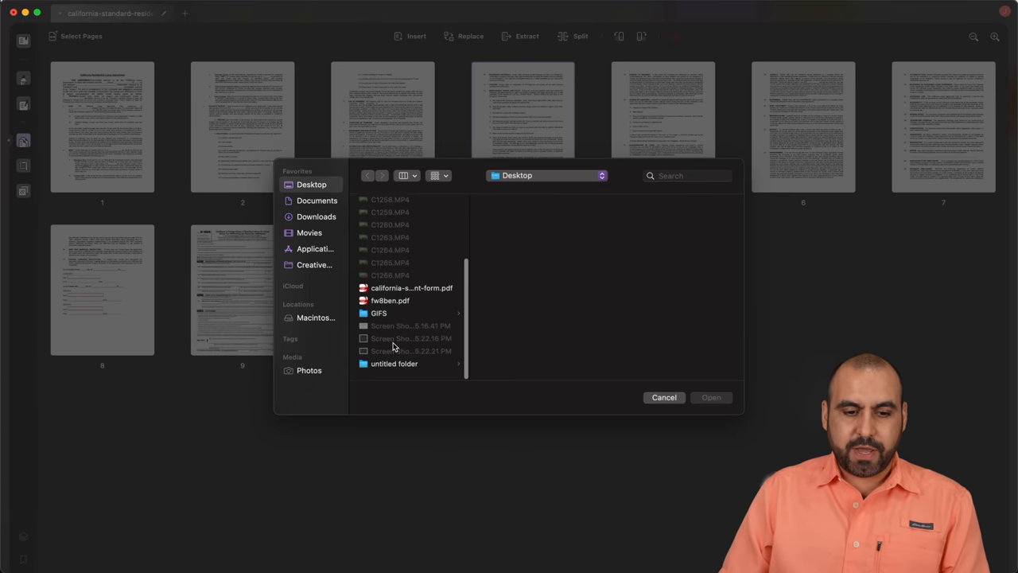
{"action": "left_click", "coordinate": [390, 306]}
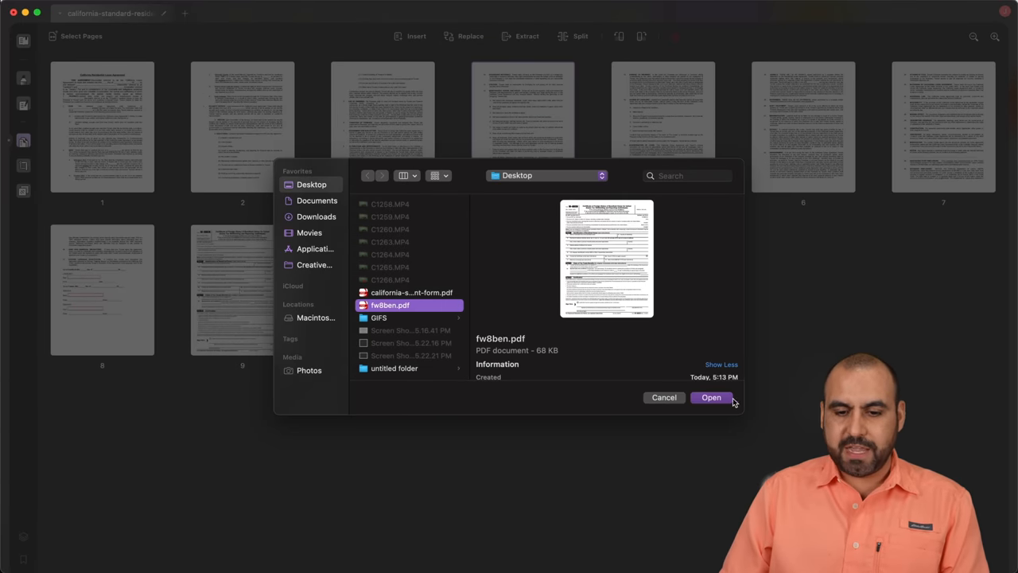
{"action": "left_click", "coordinate": [709, 398]}
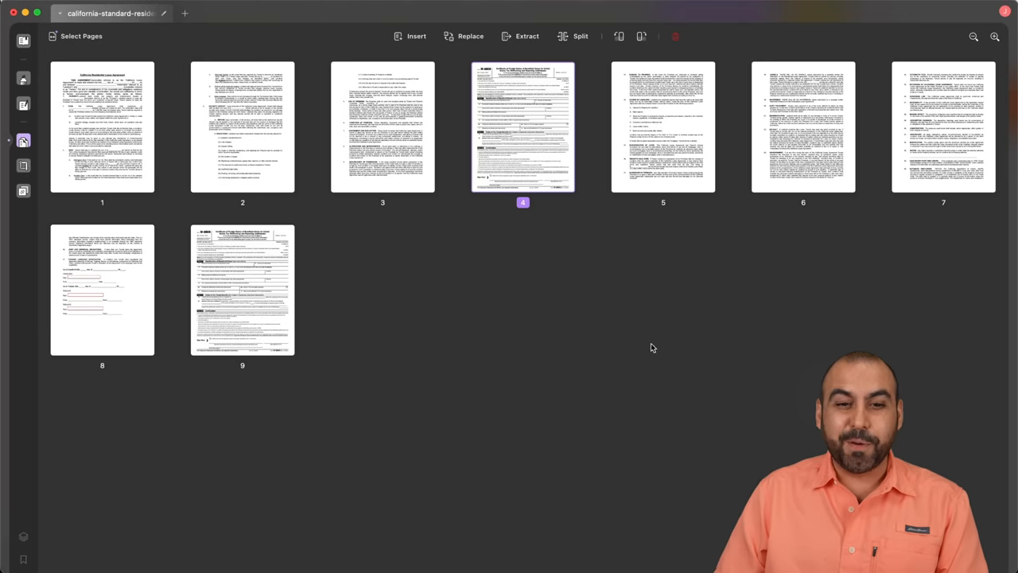
{"action": "mouse_move", "coordinate": [591, 38]}
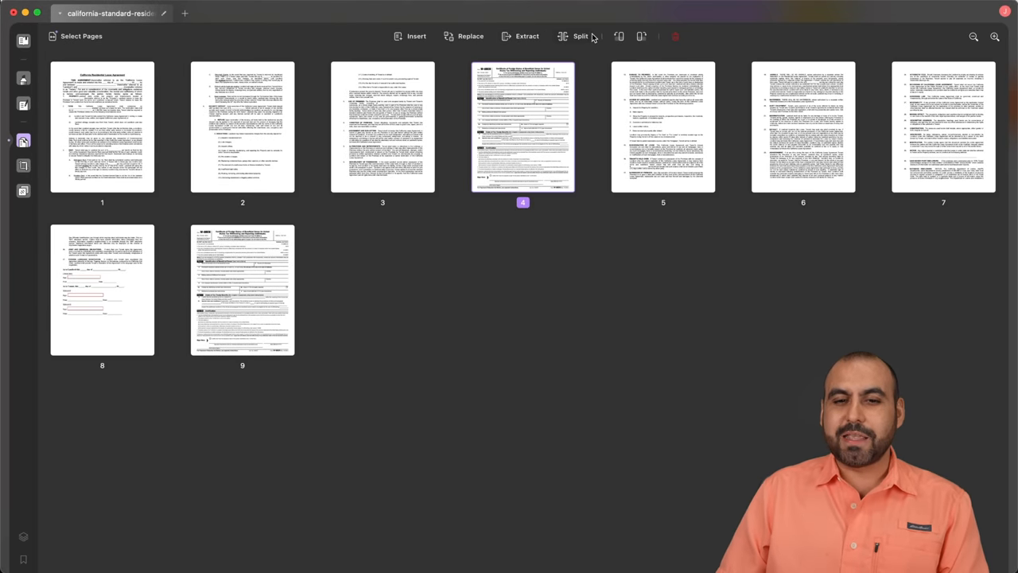
{"action": "mouse_move", "coordinate": [640, 36]}
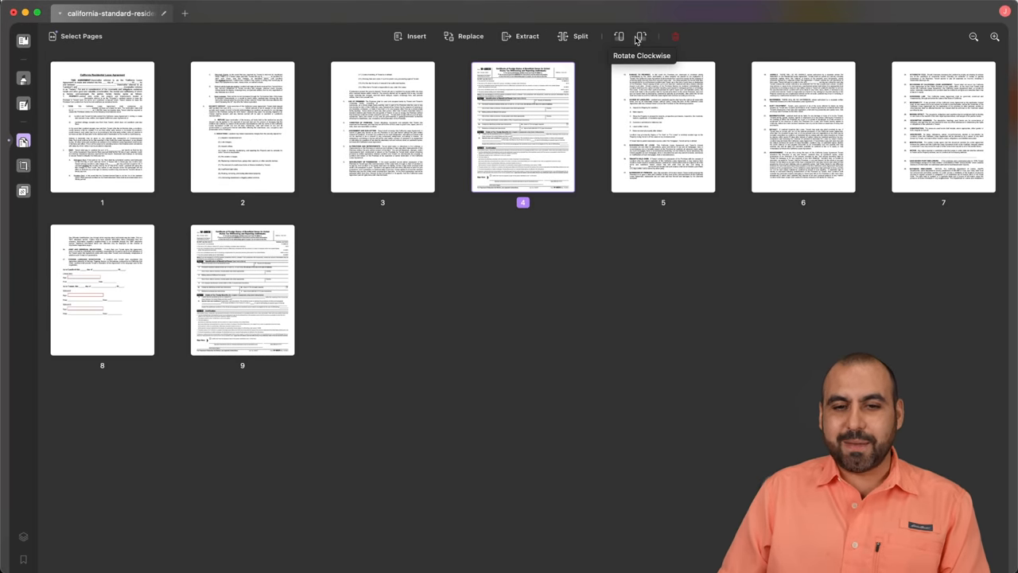
{"action": "mouse_move", "coordinate": [621, 310]}
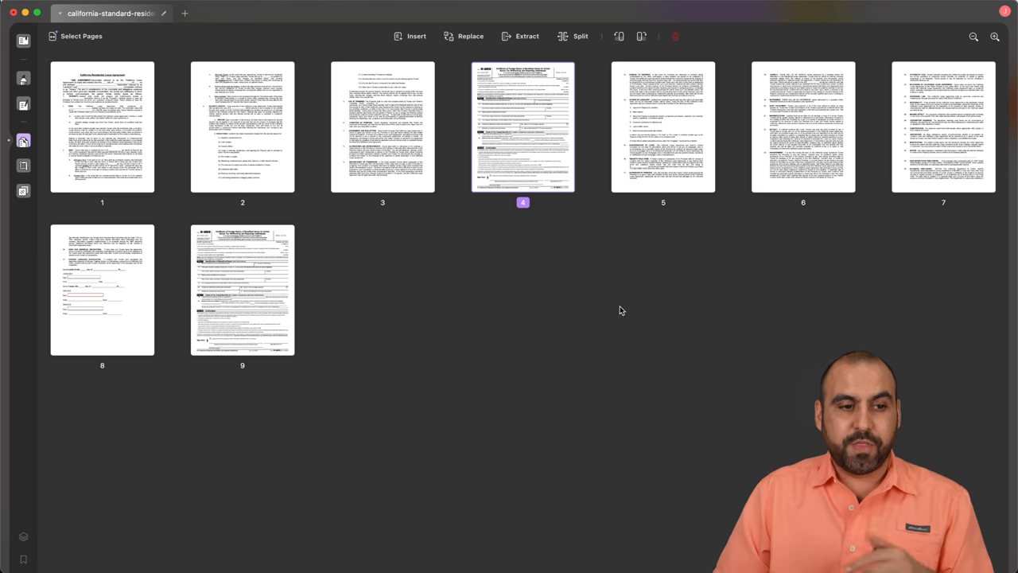
{"action": "mouse_move", "coordinate": [350, 242]}
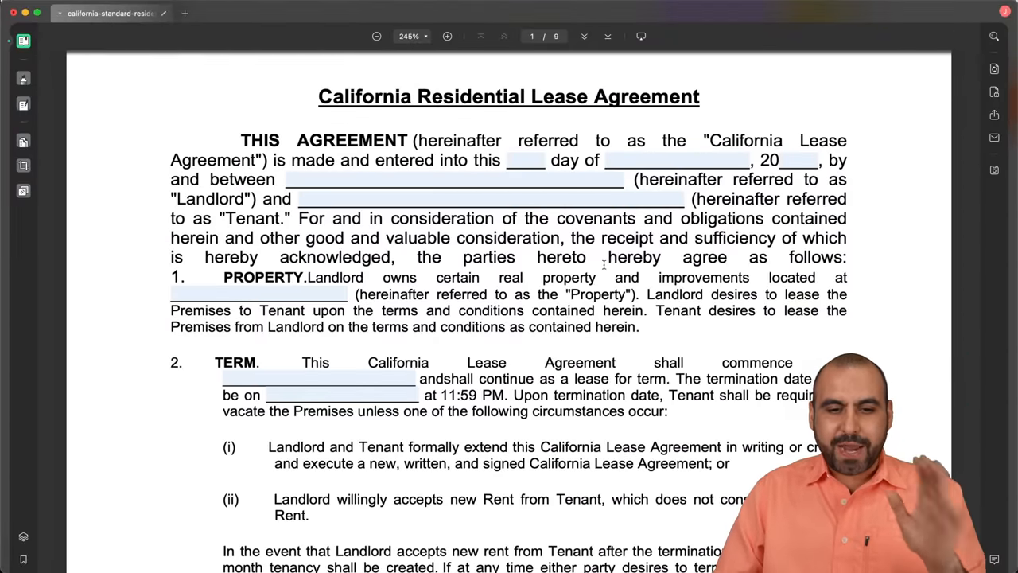
Step: Scroll the Recent files list on the new tab's start screen
{"action": "scroll", "scroll_direction": "down", "scroll_amount": 3}
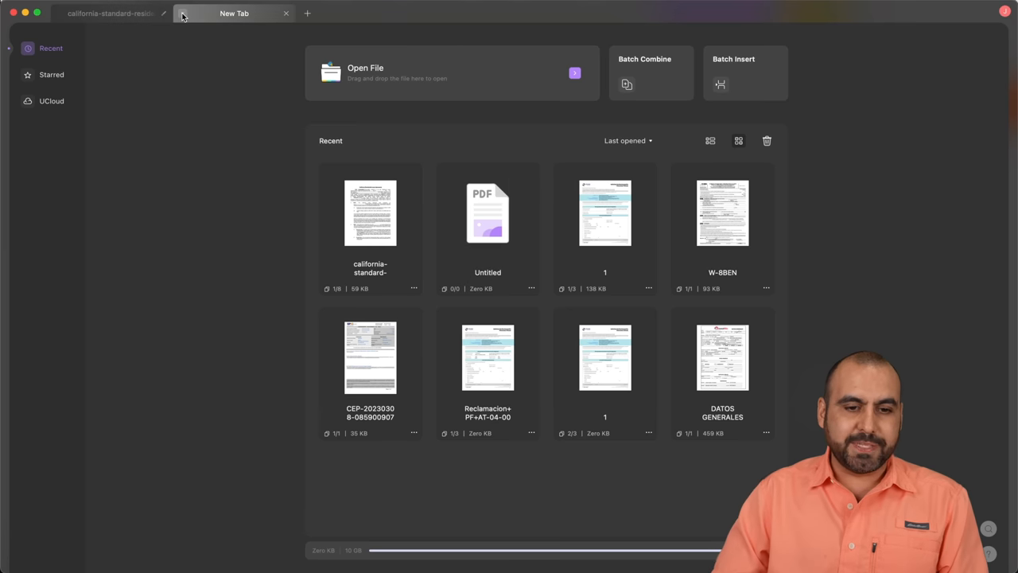
{"action": "mouse_move", "coordinate": [124, 48]}
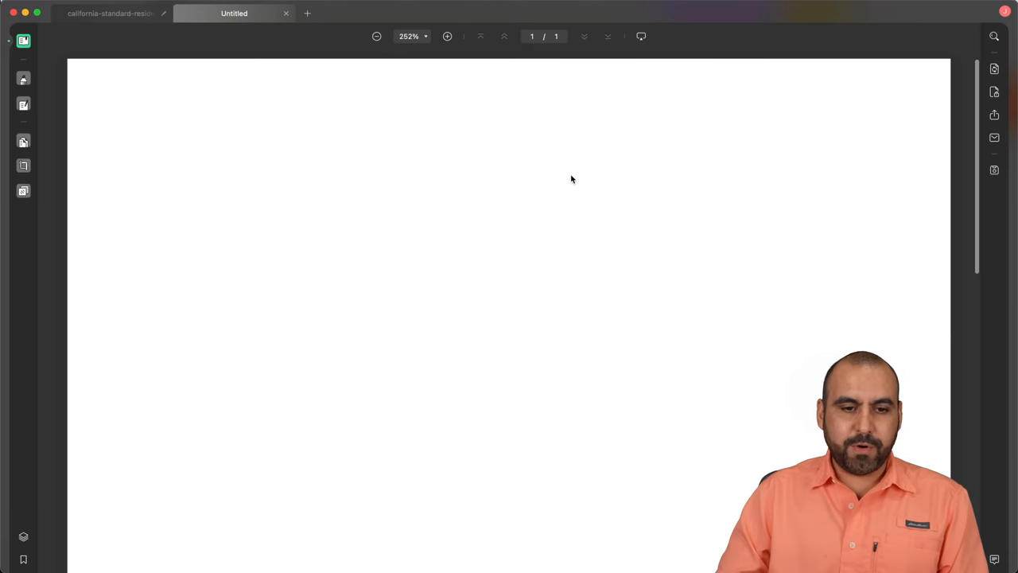
{"action": "mouse_move", "coordinate": [490, 257]}
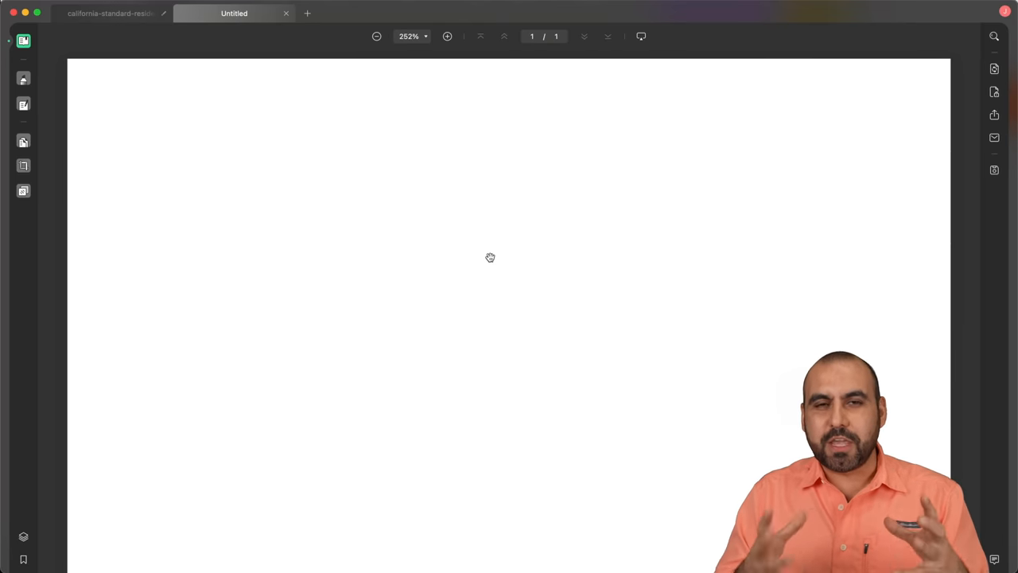
{"action": "mouse_move", "coordinate": [153, 190]}
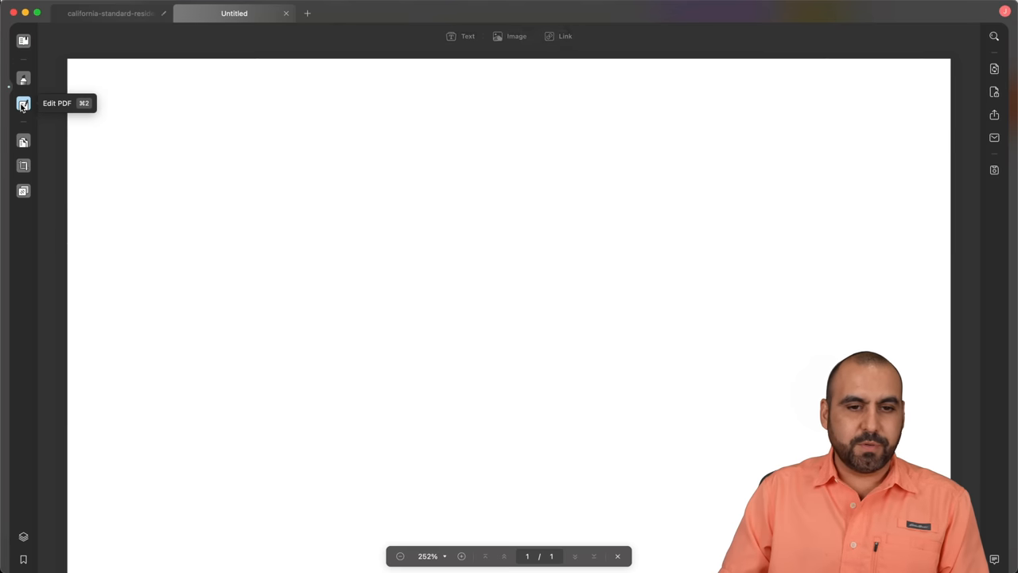
Step: Insert the 5.16.41 PM lease screenshot from the Desktop as an image on the blank page
{"action": "left_click", "coordinate": [515, 35]}
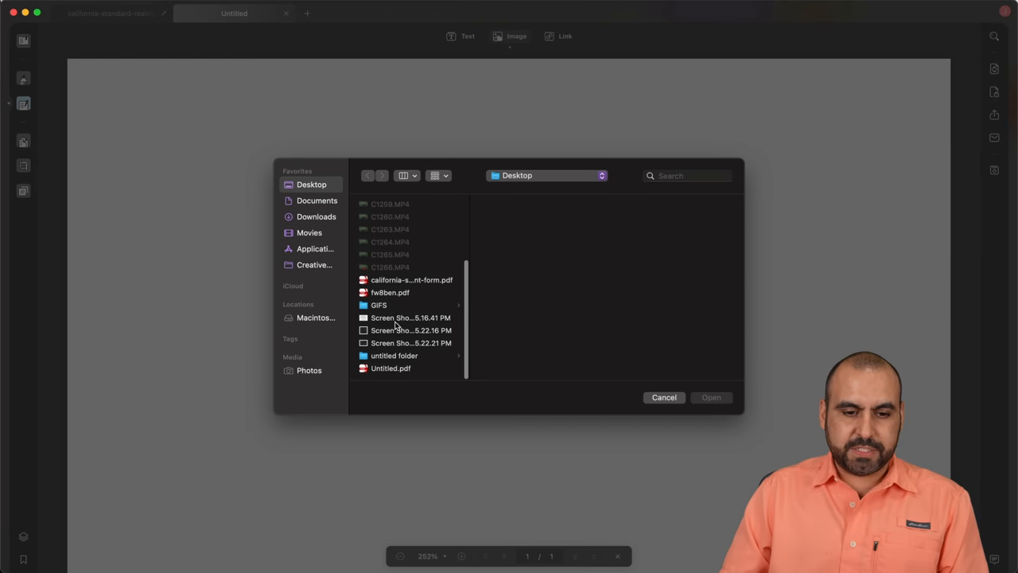
{"action": "left_click", "coordinate": [411, 318]}
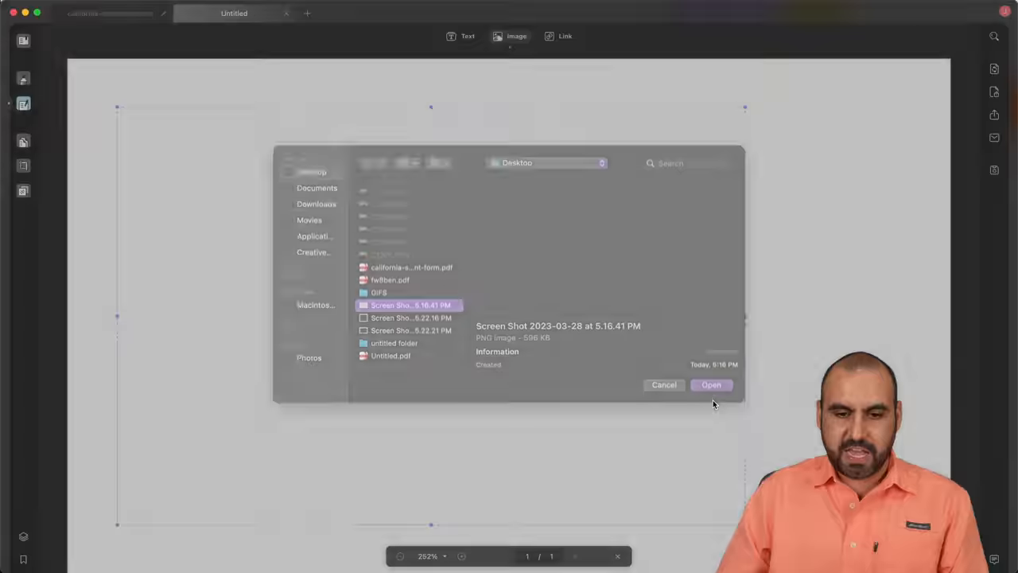
{"action": "left_click", "coordinate": [709, 383]}
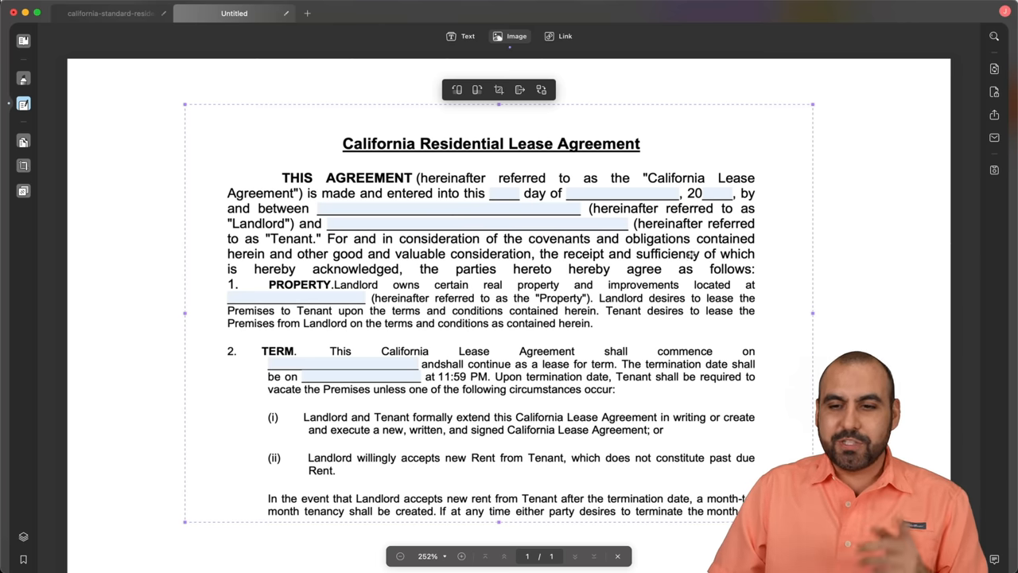
Step: Choose Word (.docx) export for the Untitled PDF with Text Recognition enabled
{"action": "left_click", "coordinate": [22, 41]}
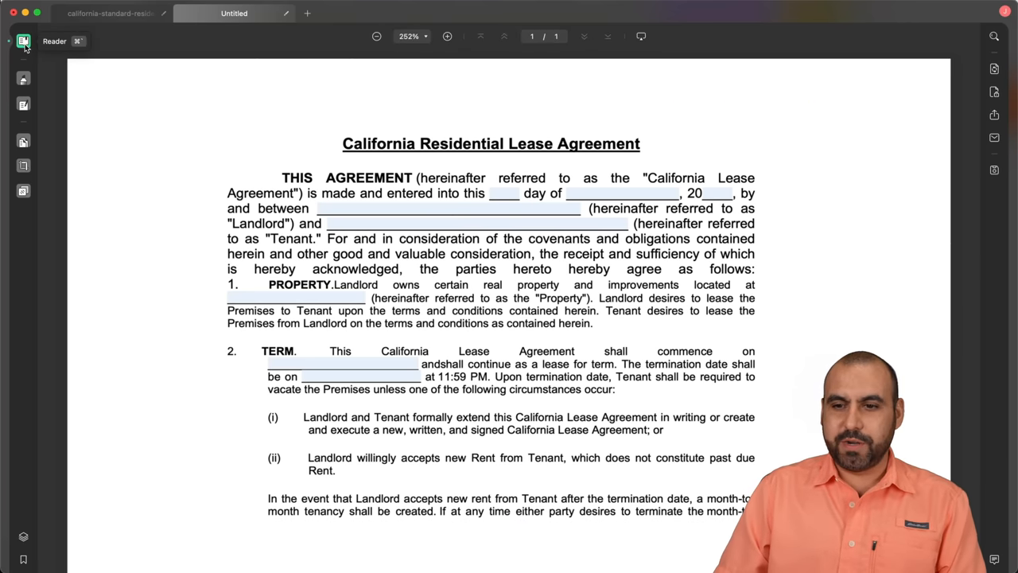
{"action": "left_click", "coordinate": [994, 68]}
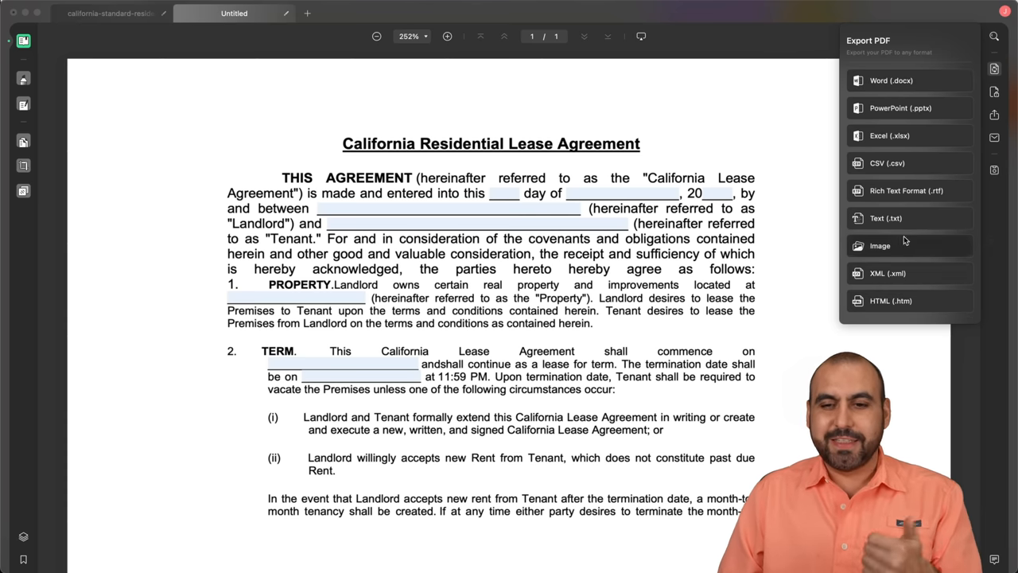
{"action": "mouse_move", "coordinate": [891, 79]}
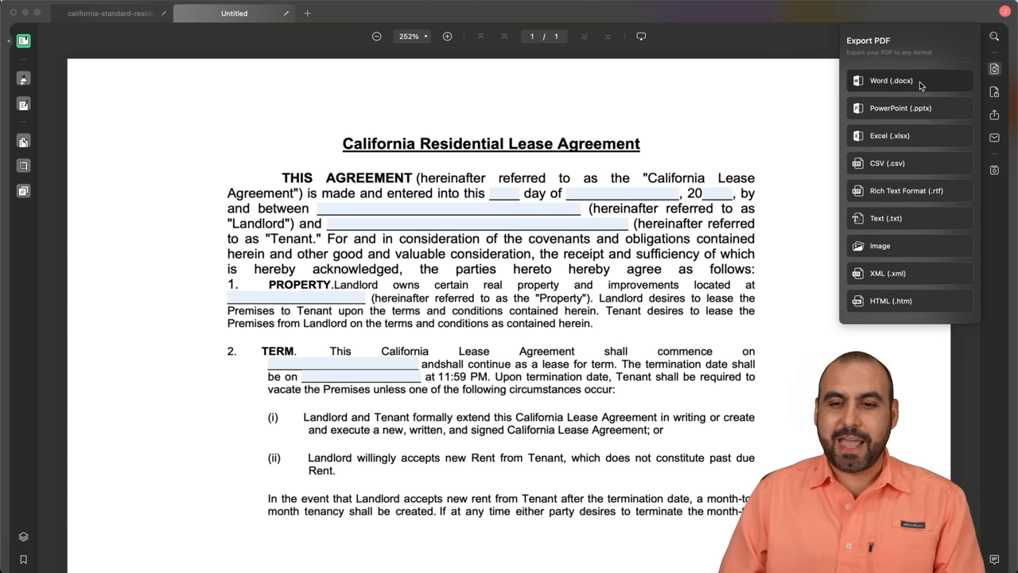
{"action": "left_click", "coordinate": [890, 80]}
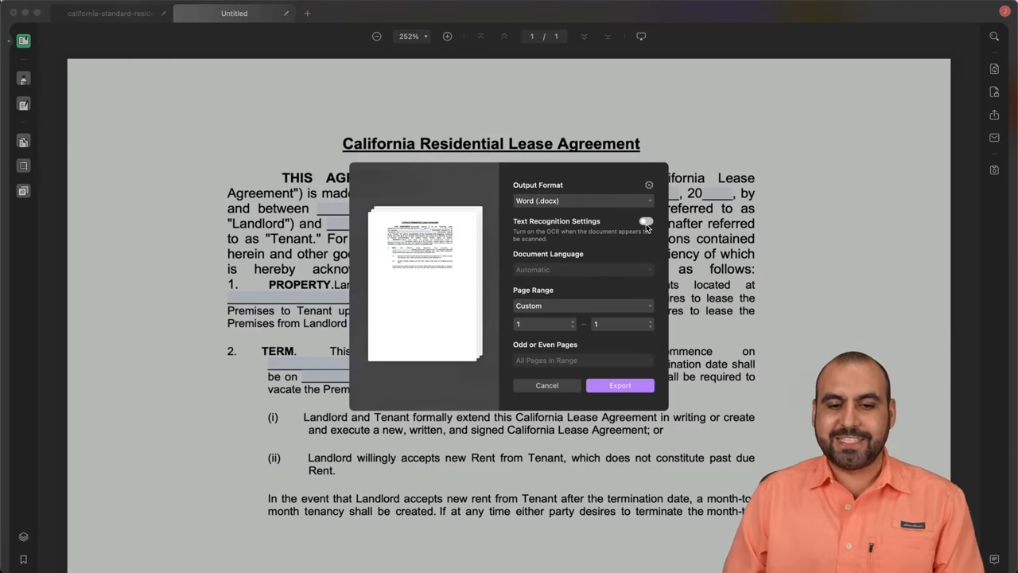
{"action": "left_click", "coordinate": [646, 221]}
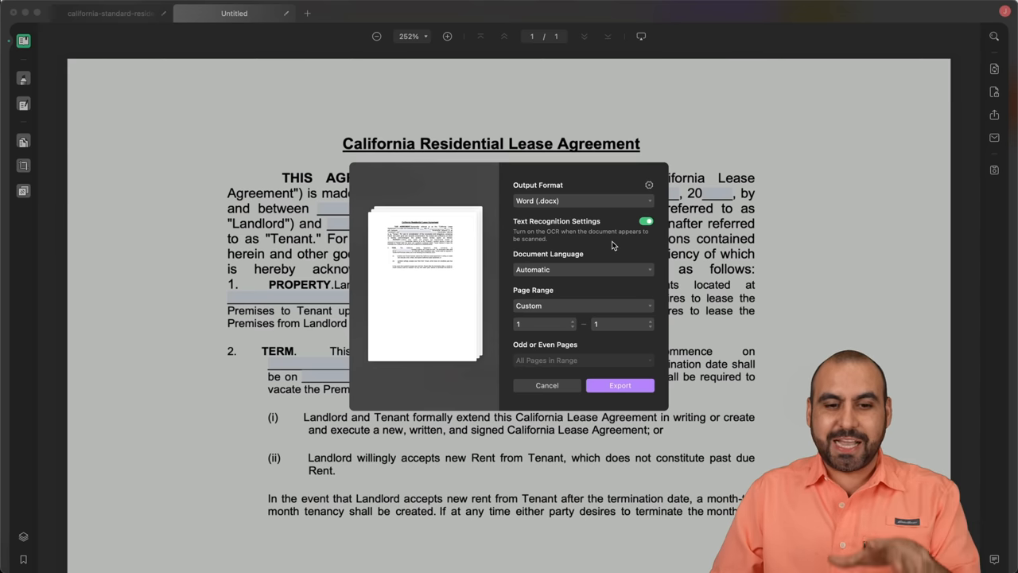
Step: Keep page range 1–1 and export the document as Untitled.docx
{"action": "left_click", "coordinate": [582, 269]}
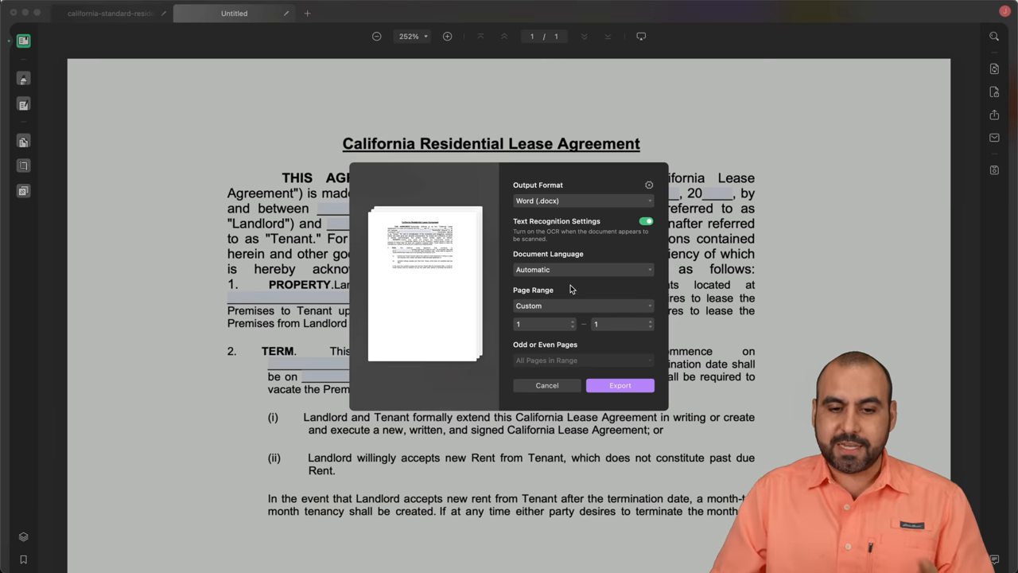
{"action": "left_click", "coordinate": [582, 269]}
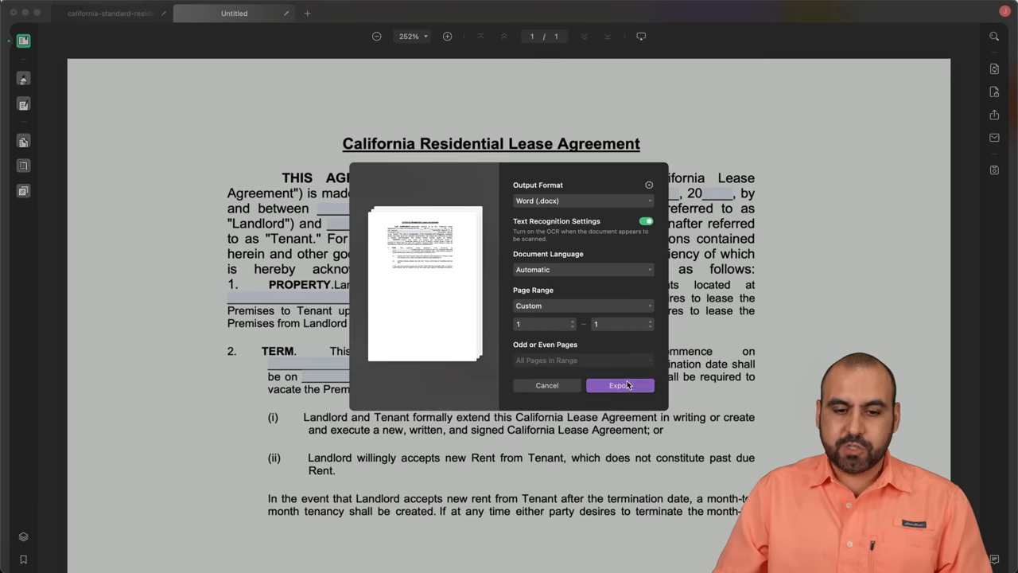
{"action": "left_click", "coordinate": [620, 385]}
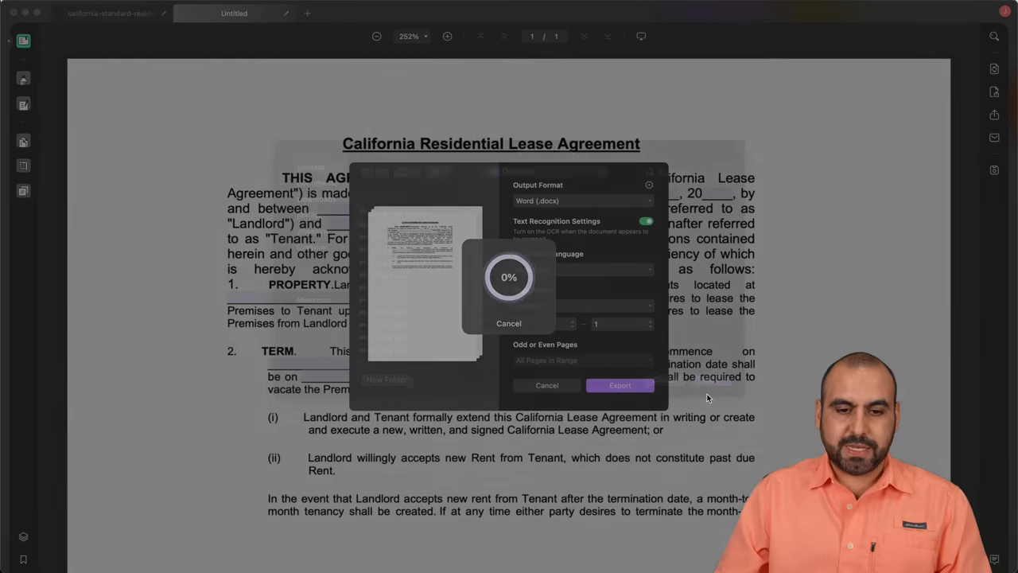
{"action": "left_click", "coordinate": [620, 385]}
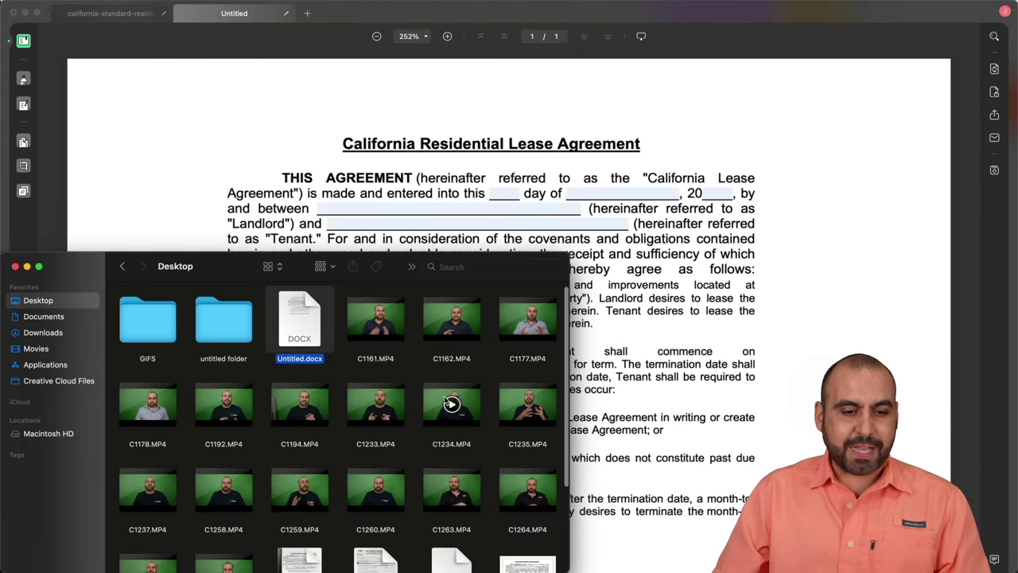
{"action": "mouse_move", "coordinate": [293, 320]}
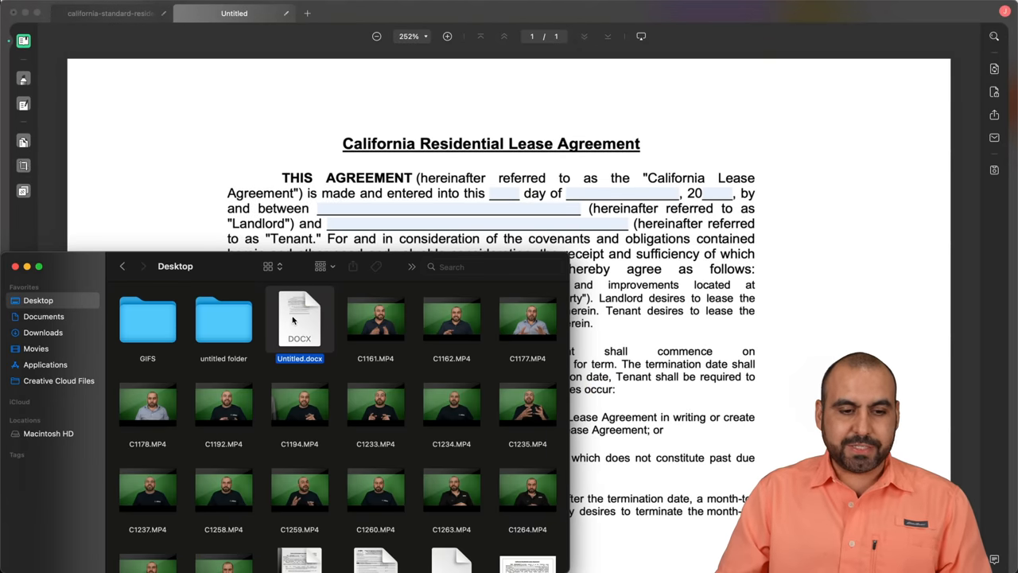
Step: Review the exported Untitled.docx from the Desktop and close it without keeping it
{"action": "double_click", "coordinate": [299, 318]}
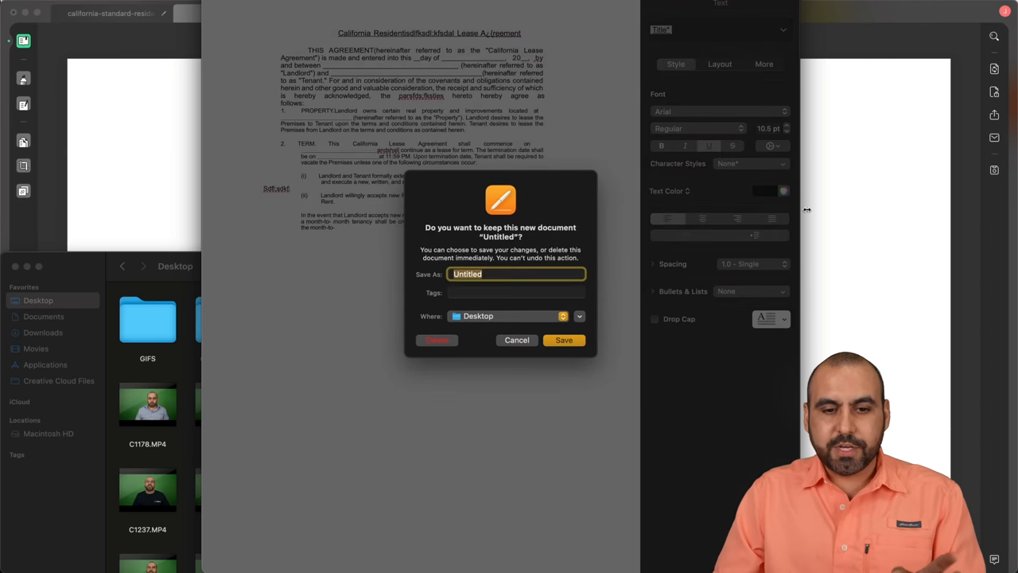
{"action": "left_click", "coordinate": [563, 340]}
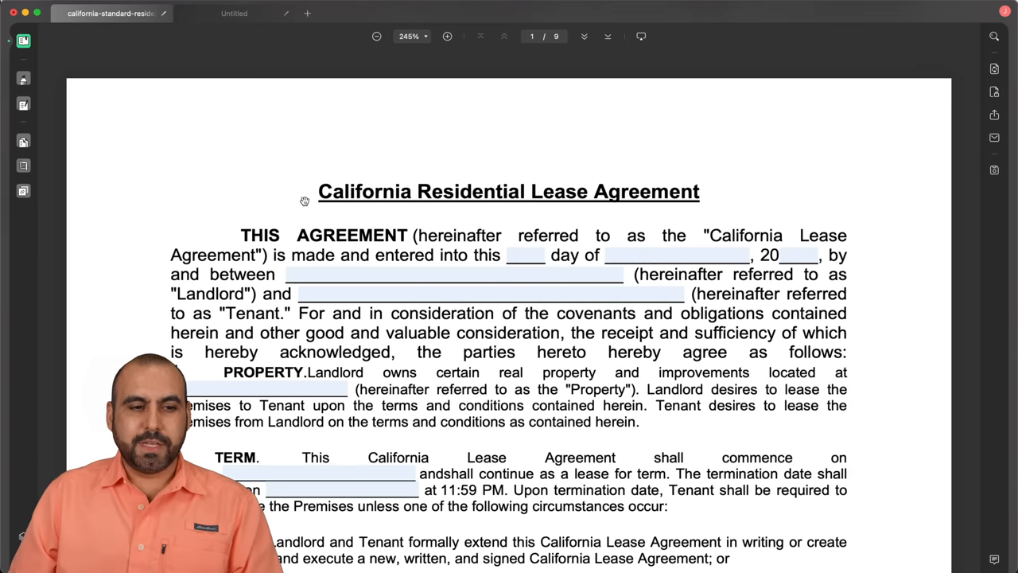
Step: Create an image watermark from the lease screenshot at 15% ratio and 35% opacity
{"action": "left_click", "coordinate": [24, 191]}
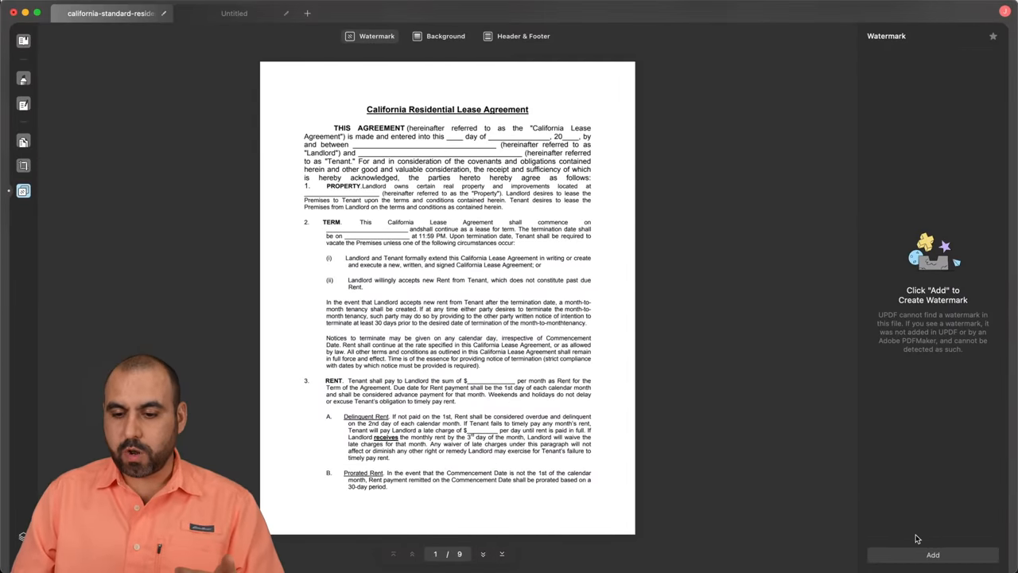
{"action": "left_click", "coordinate": [932, 554]}
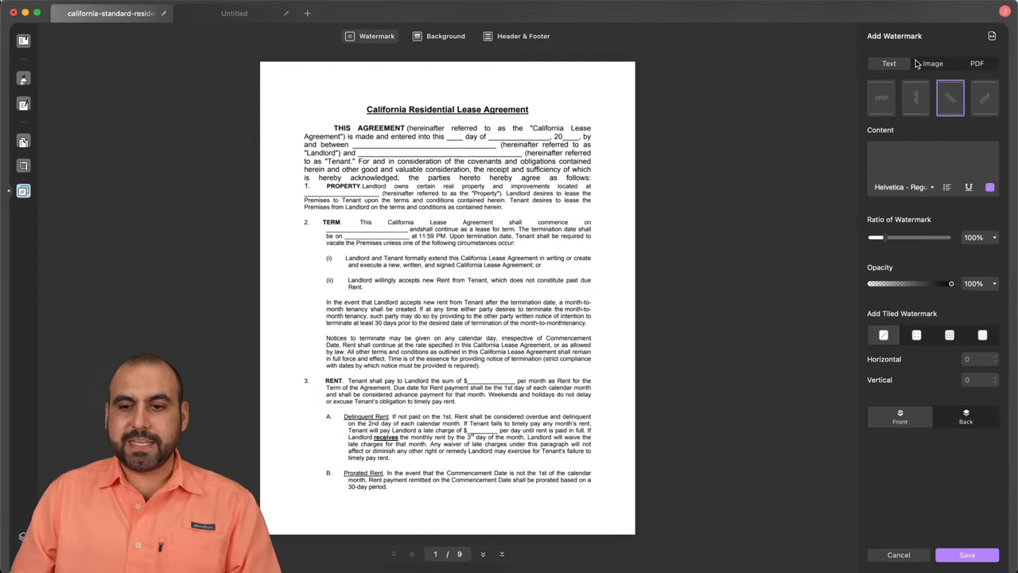
{"action": "left_click", "coordinate": [932, 64]}
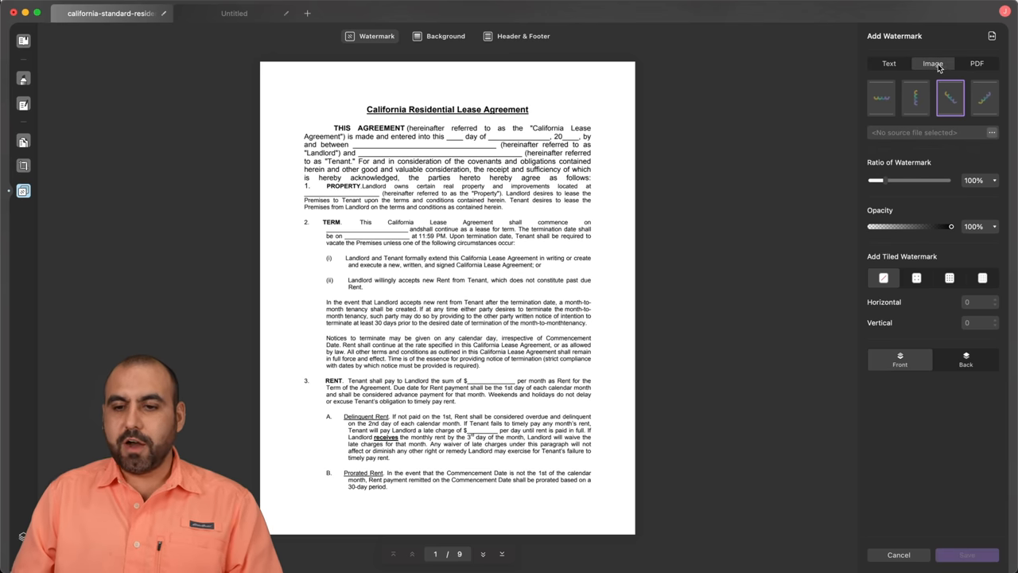
{"action": "left_click", "coordinate": [992, 132]}
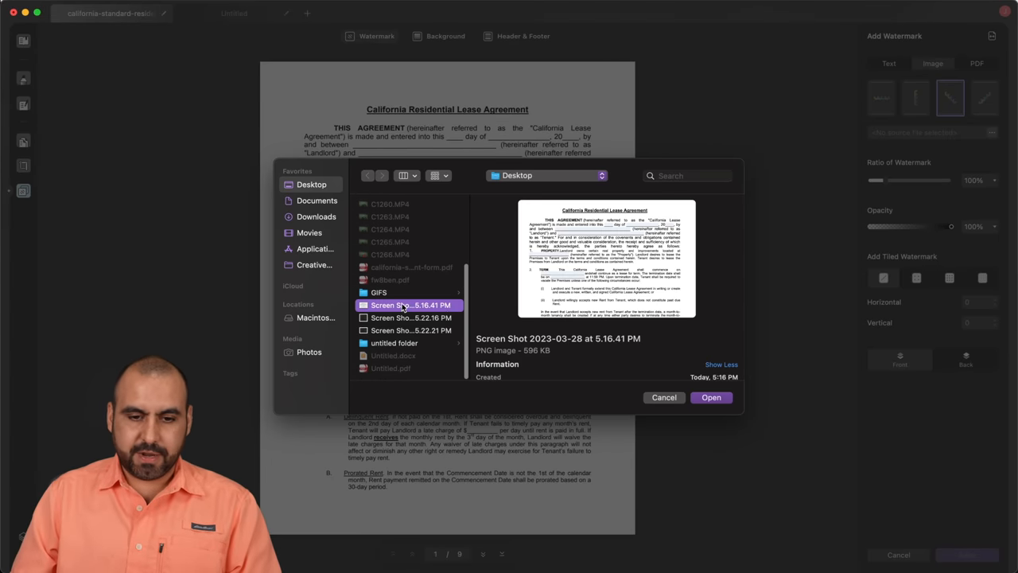
{"action": "left_click", "coordinate": [709, 397]}
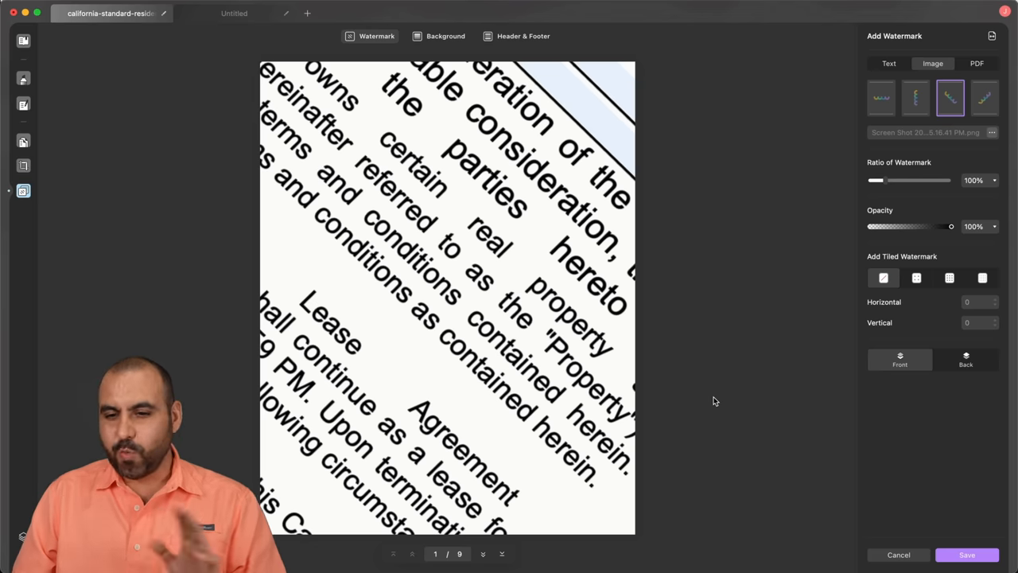
{"action": "mouse_move", "coordinate": [886, 181]}
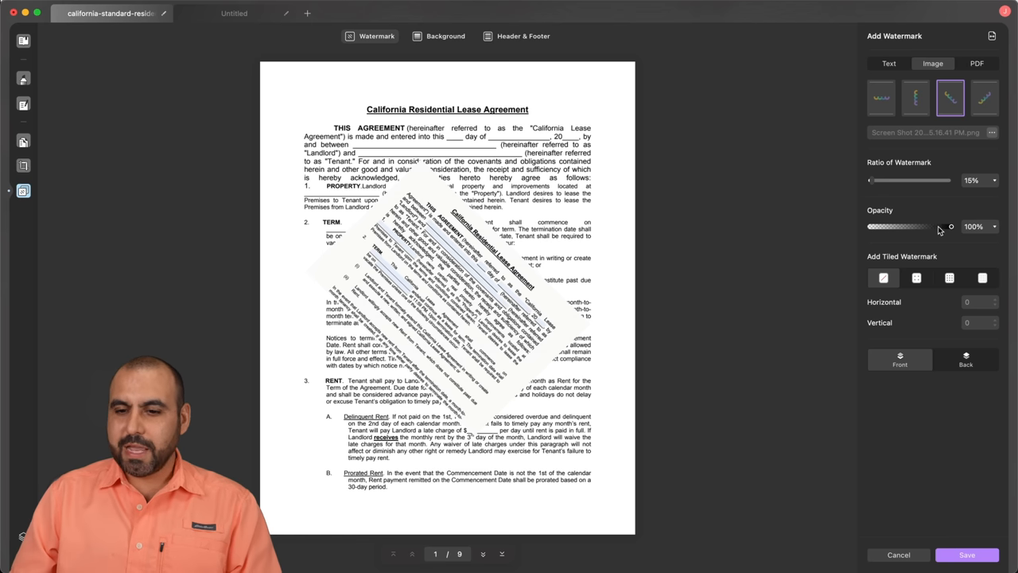
{"action": "left_click_drag", "start_coordinate": [951, 226], "coordinate": [875, 225]}
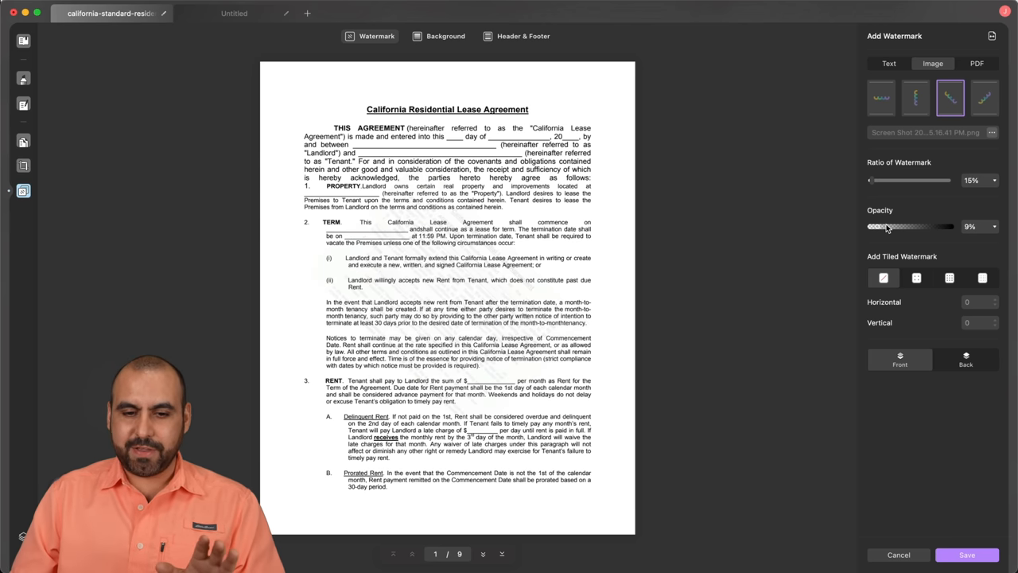
{"action": "left_click_drag", "start_coordinate": [888, 226], "coordinate": [926, 226]}
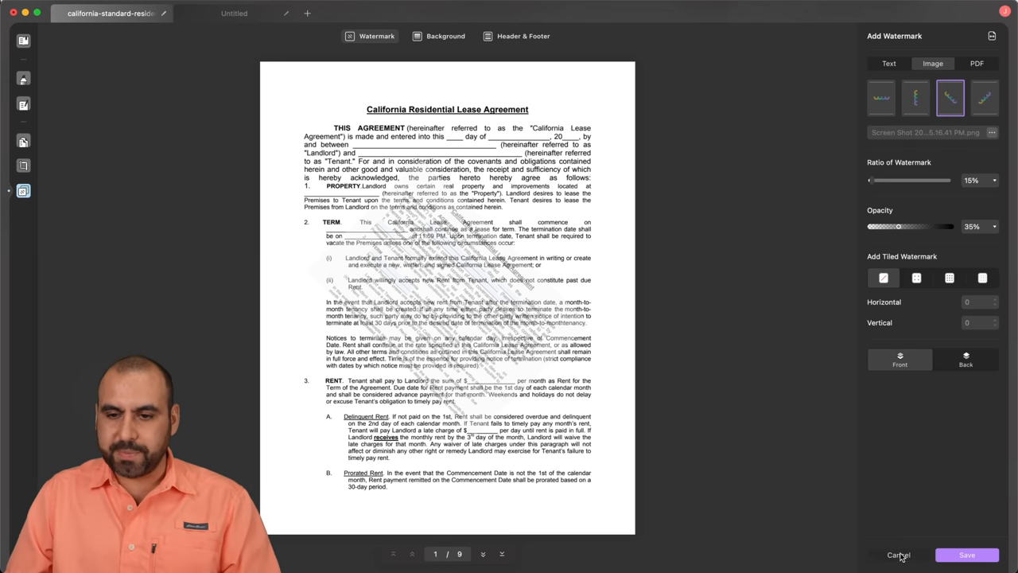
{"action": "mouse_move", "coordinate": [922, 105]}
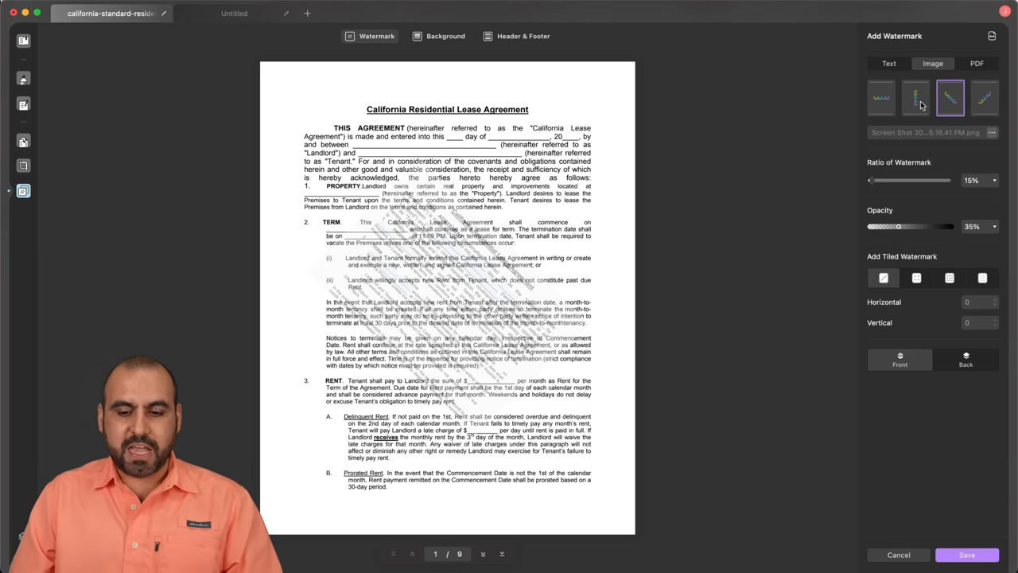
Step: Switch to a 'TESTING' text watermark at 379% size and 17% opacity and save it
{"action": "left_click", "coordinate": [887, 64]}
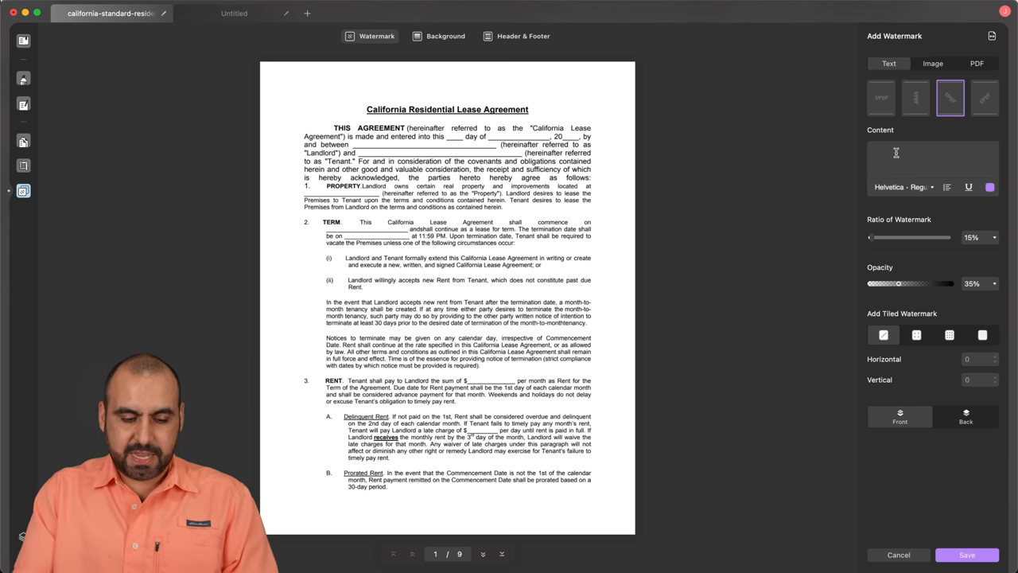
{"action": "type", "text": "TES"}
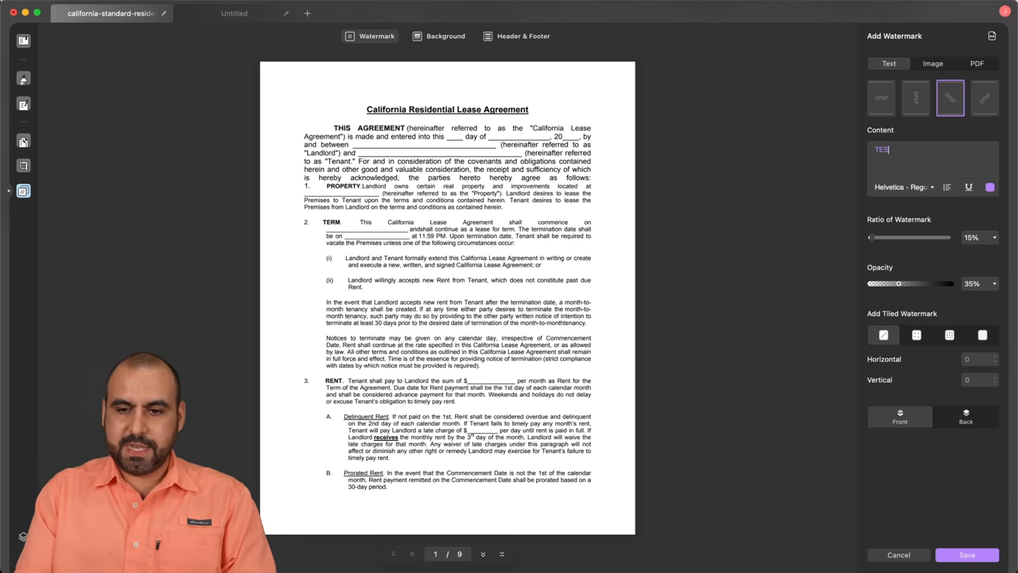
{"action": "type", "text": "TING"}
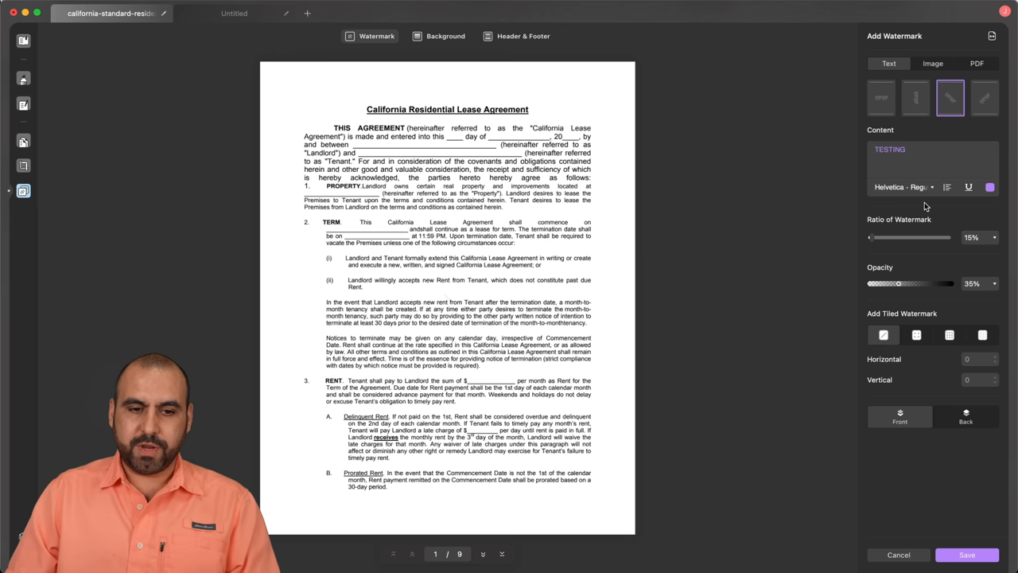
{"action": "left_click_drag", "start_coordinate": [872, 236], "coordinate": [930, 237]}
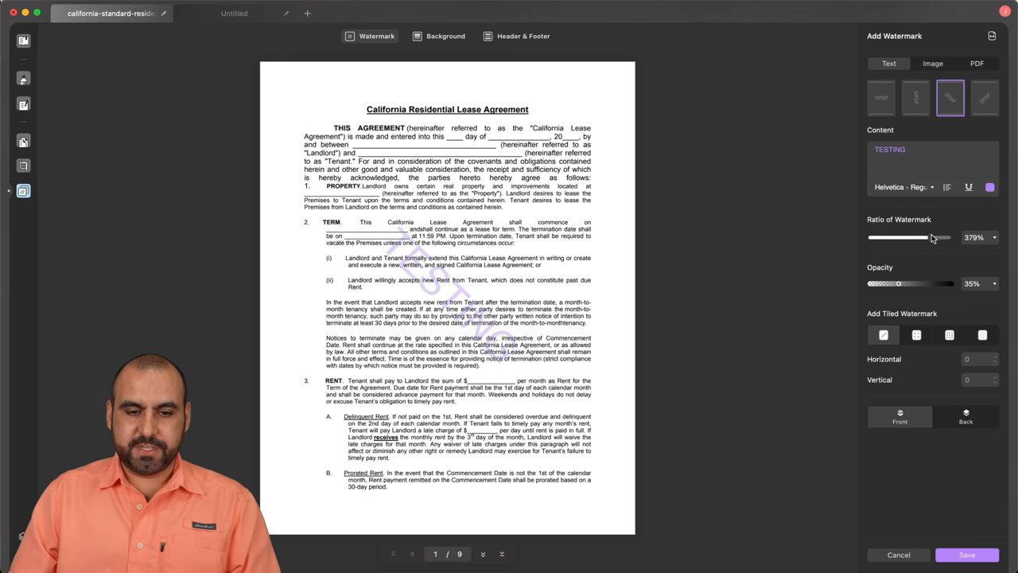
{"action": "left_click_drag", "start_coordinate": [904, 283], "coordinate": [881, 283]}
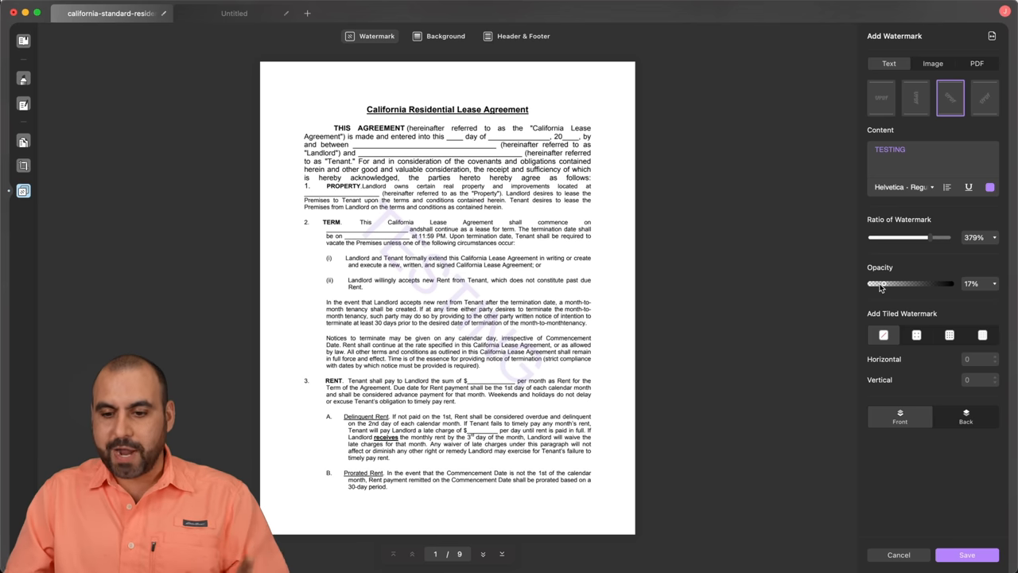
{"action": "mouse_move", "coordinate": [887, 509]}
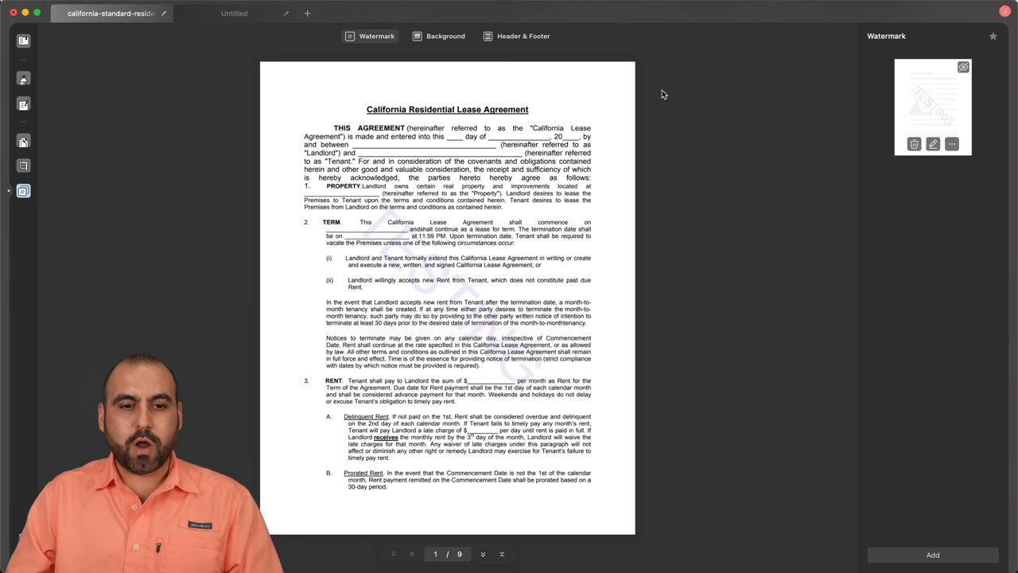
{"action": "left_click", "coordinate": [439, 35]}
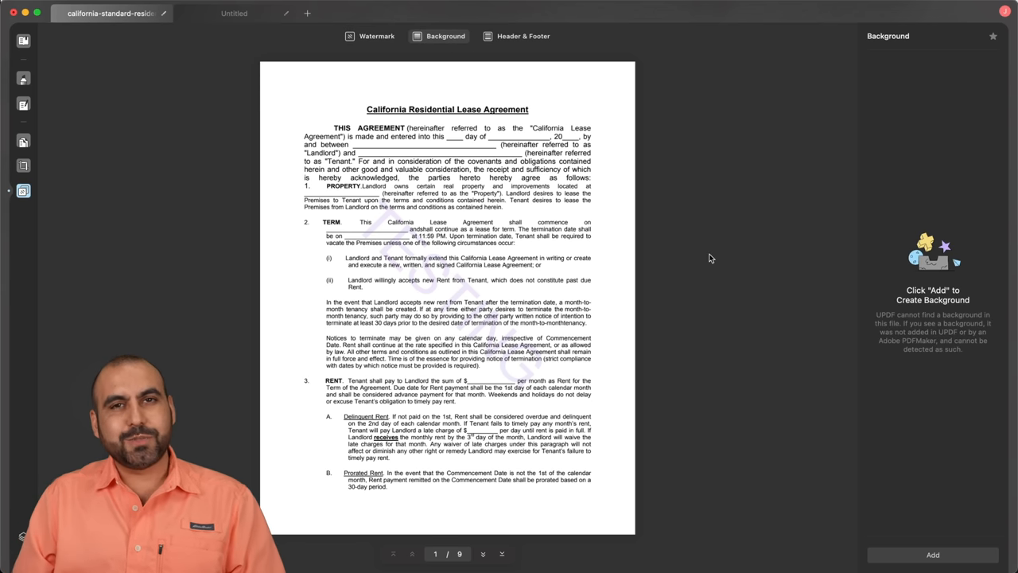
{"action": "mouse_move", "coordinate": [925, 528]}
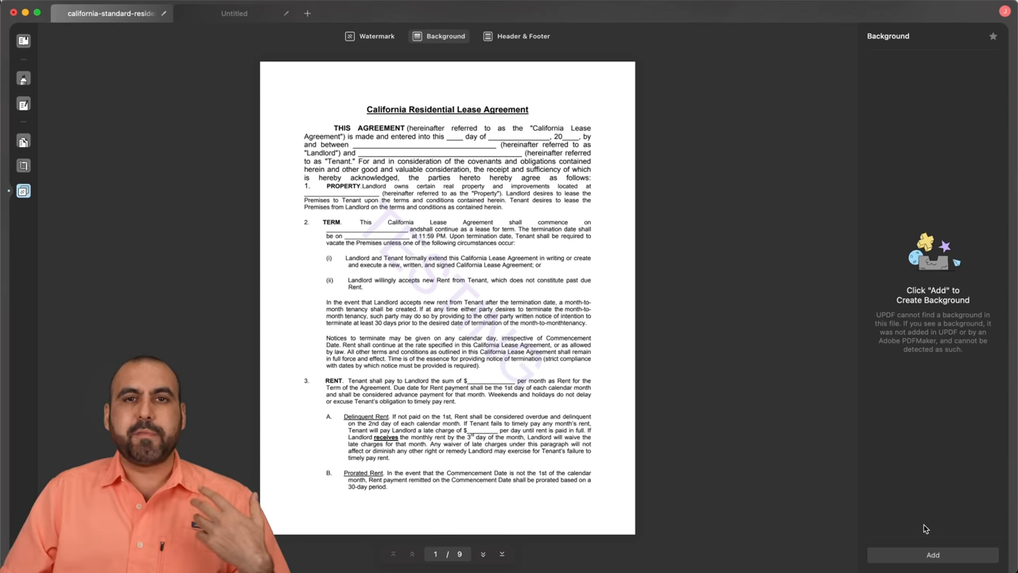
Step: Preview light green, white, pink and another colour from the wheel as the lease page background
{"action": "left_click", "coordinate": [932, 553]}
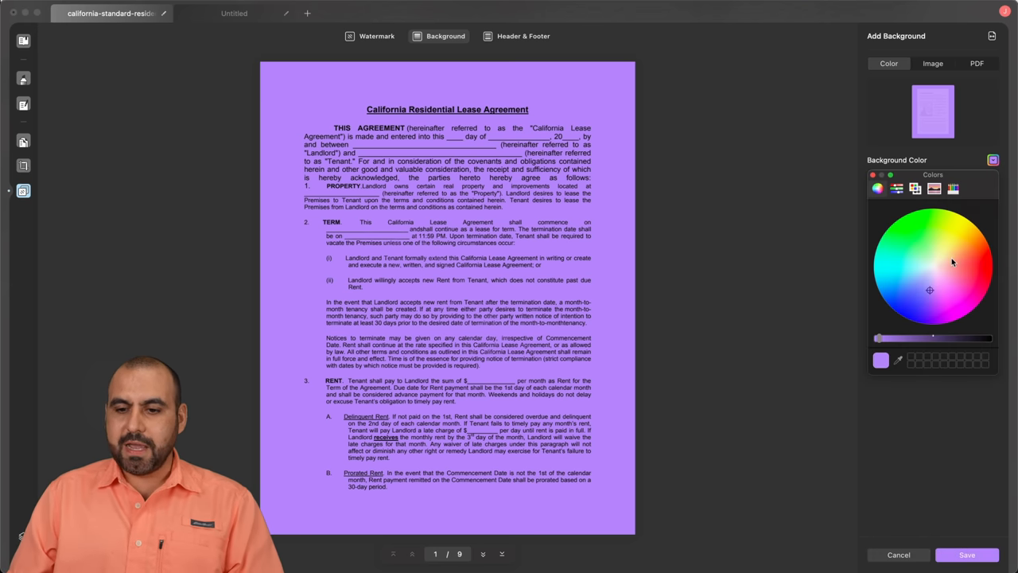
{"action": "left_click", "coordinate": [934, 258]}
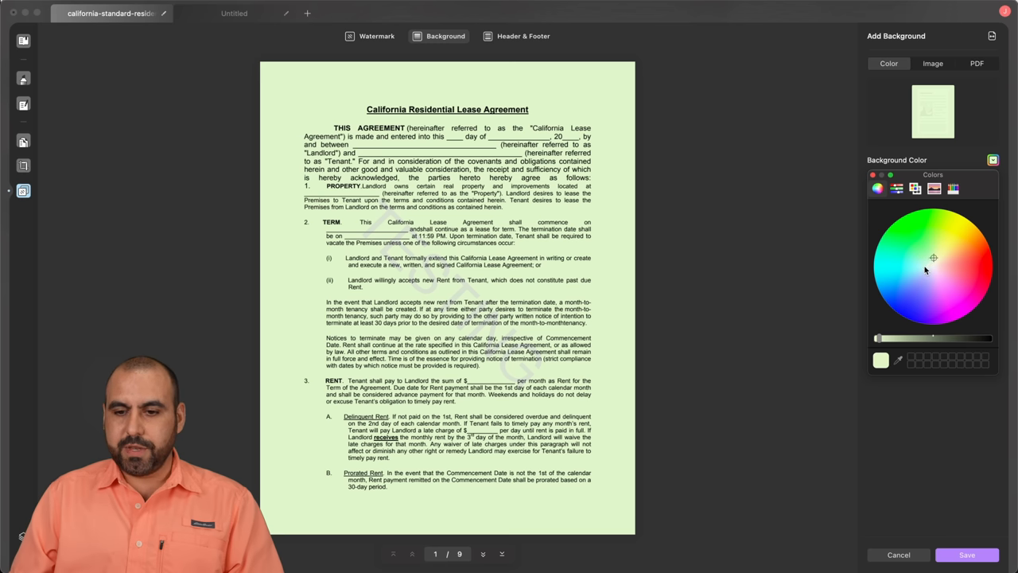
{"action": "left_click", "coordinate": [934, 268]}
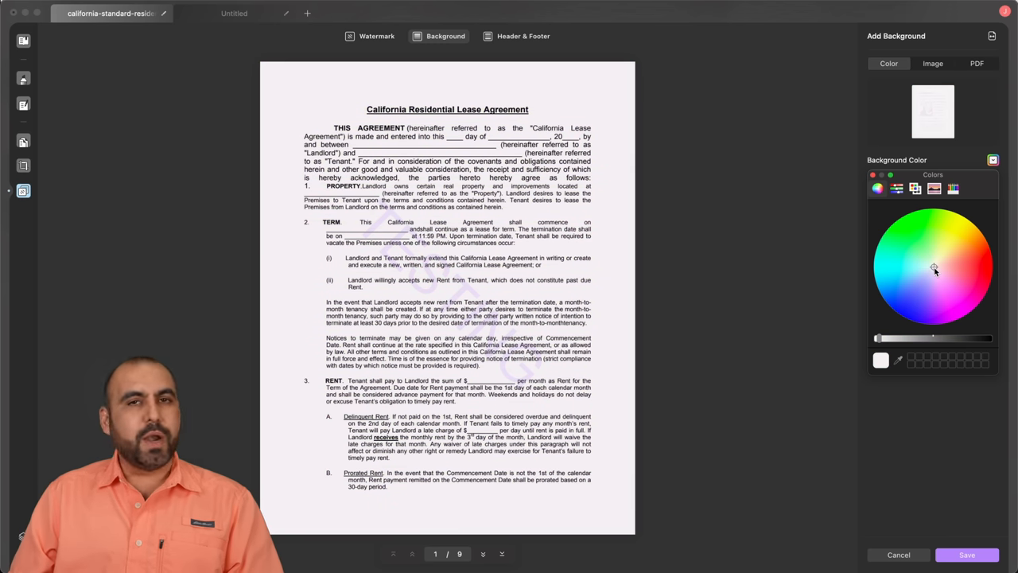
{"action": "left_click", "coordinate": [935, 268]}
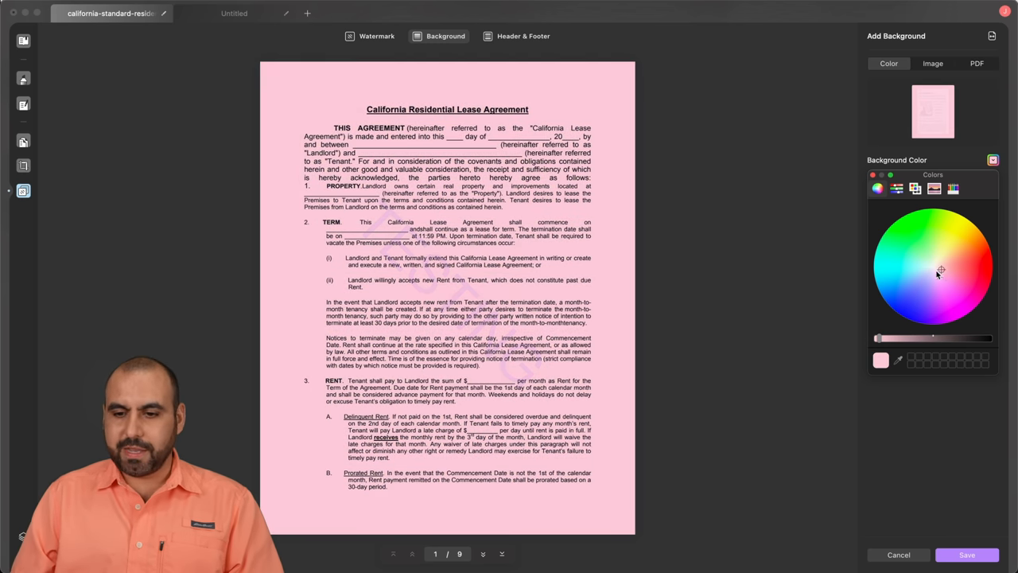
{"action": "left_click", "coordinate": [932, 64]}
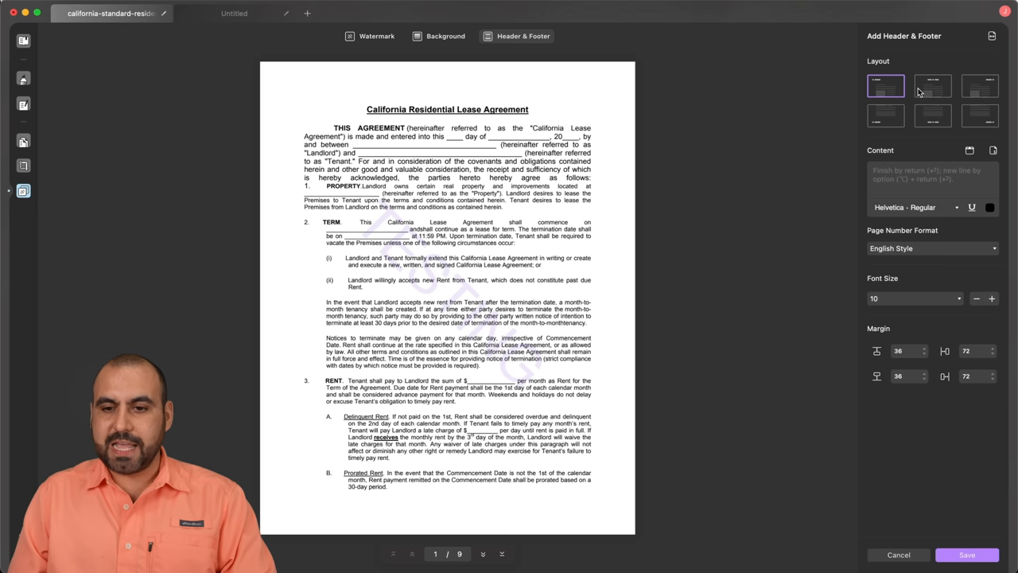
{"action": "mouse_move", "coordinate": [923, 91]}
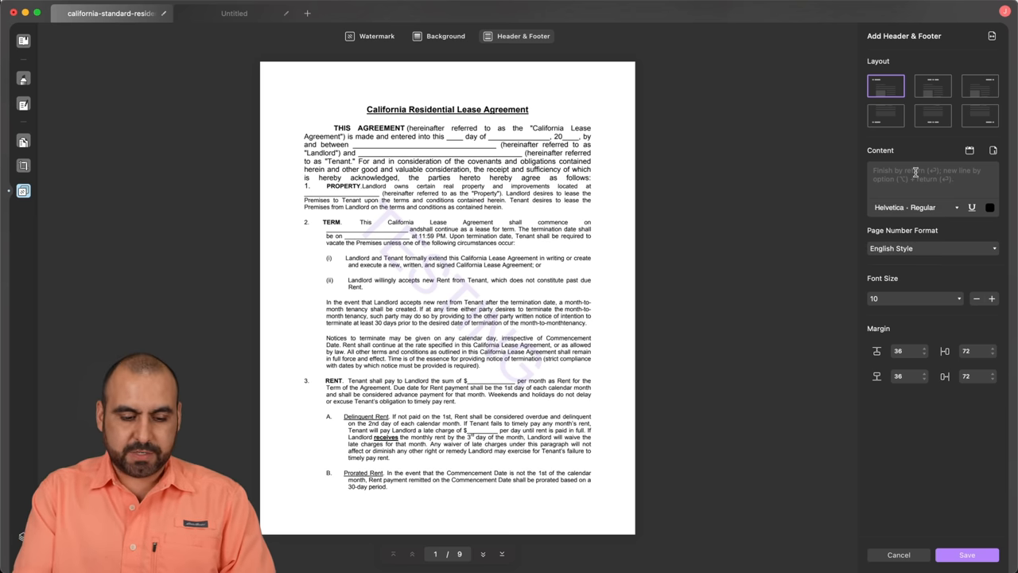
Step: Enter TEST FOR VIDEO as the top-left header and the bottom-centre footer text
{"action": "type", "text": "TEST FOR VIDEO"}
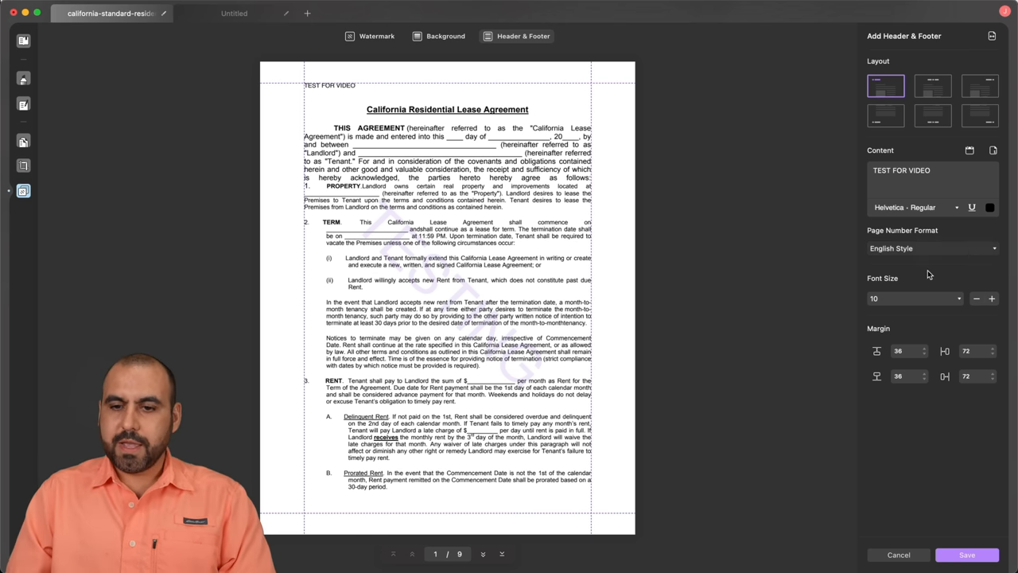
{"action": "left_click", "coordinate": [932, 114]}
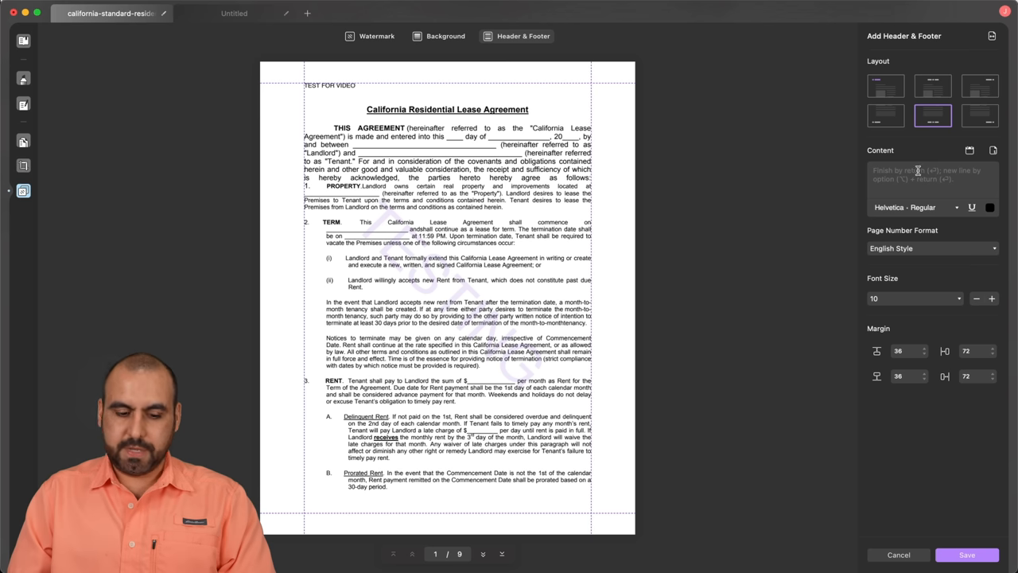
{"action": "type", "text": "TEST FOR VIDEO"}
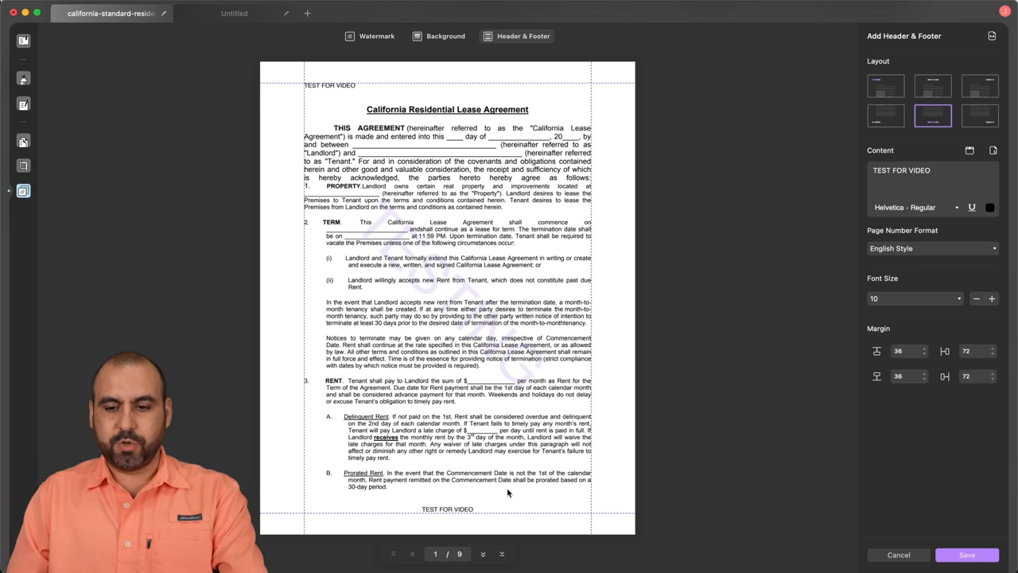
{"action": "mouse_move", "coordinate": [910, 341]}
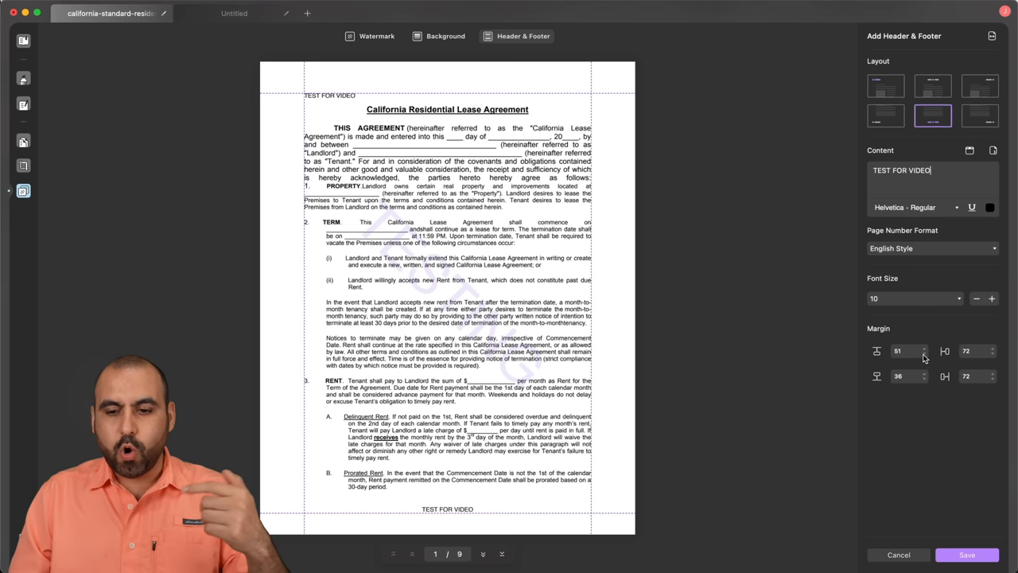
Step: Reduce the top margin to 37 and adjust the bottom margin value
{"action": "left_click", "coordinate": [922, 347]}
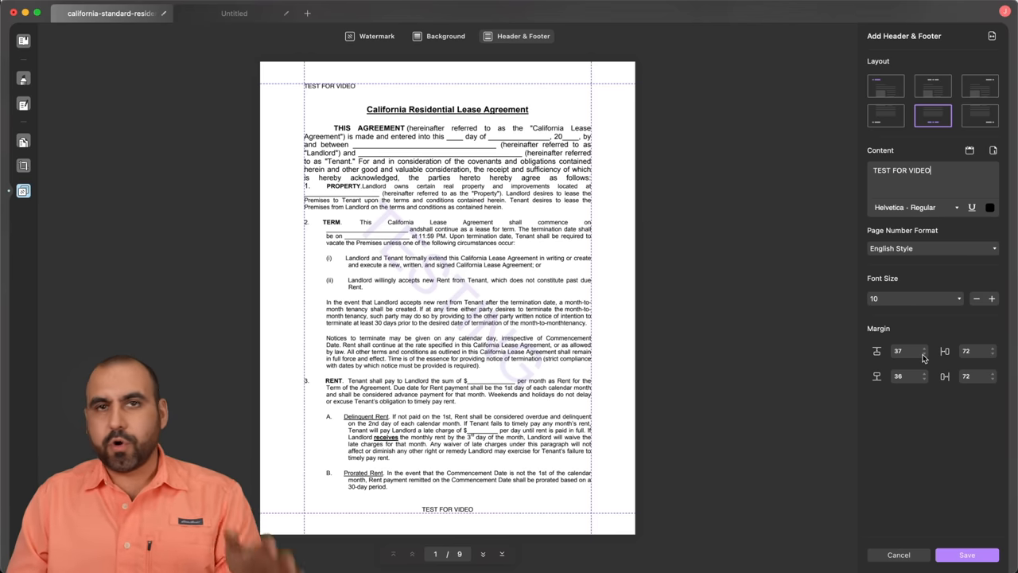
{"action": "mouse_move", "coordinate": [903, 411]}
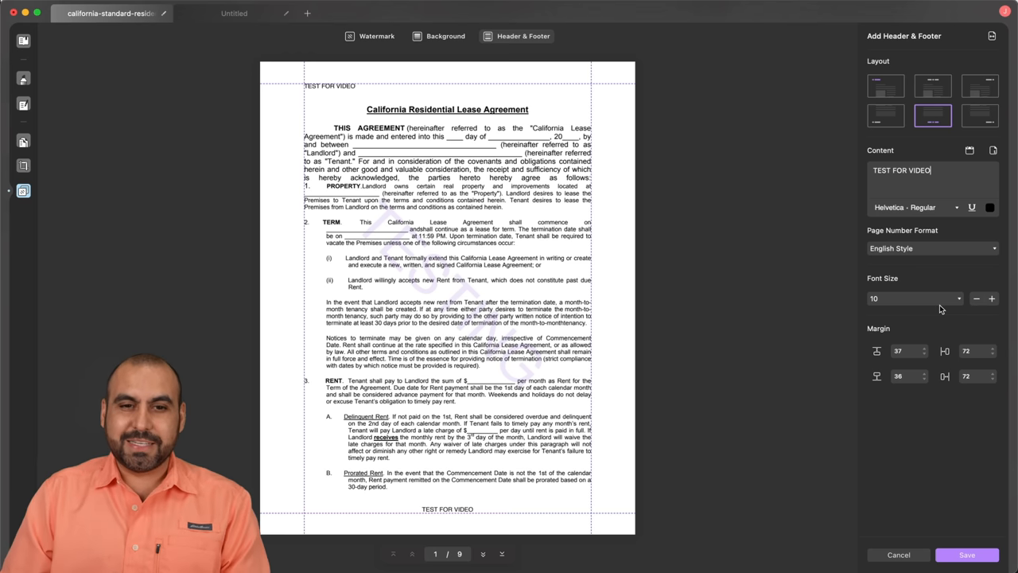
{"action": "mouse_move", "coordinate": [871, 383]}
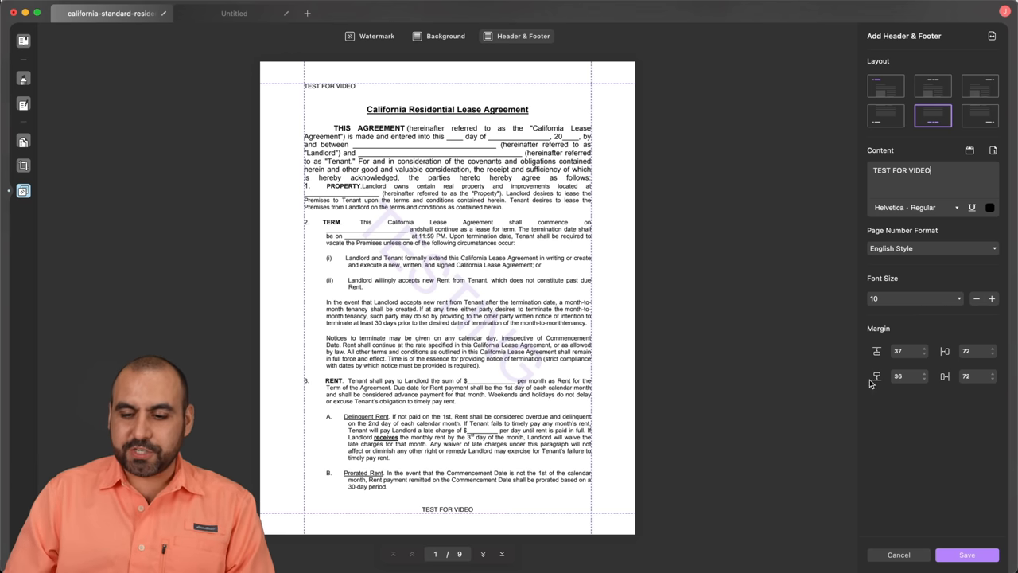
{"action": "left_click", "coordinate": [965, 553]}
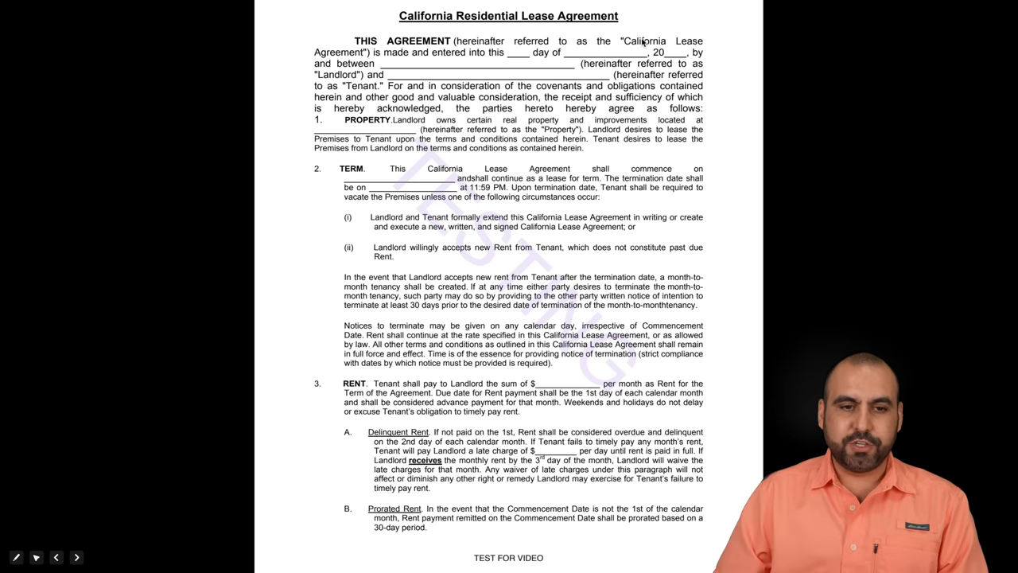
{"action": "mouse_move", "coordinate": [604, 262]}
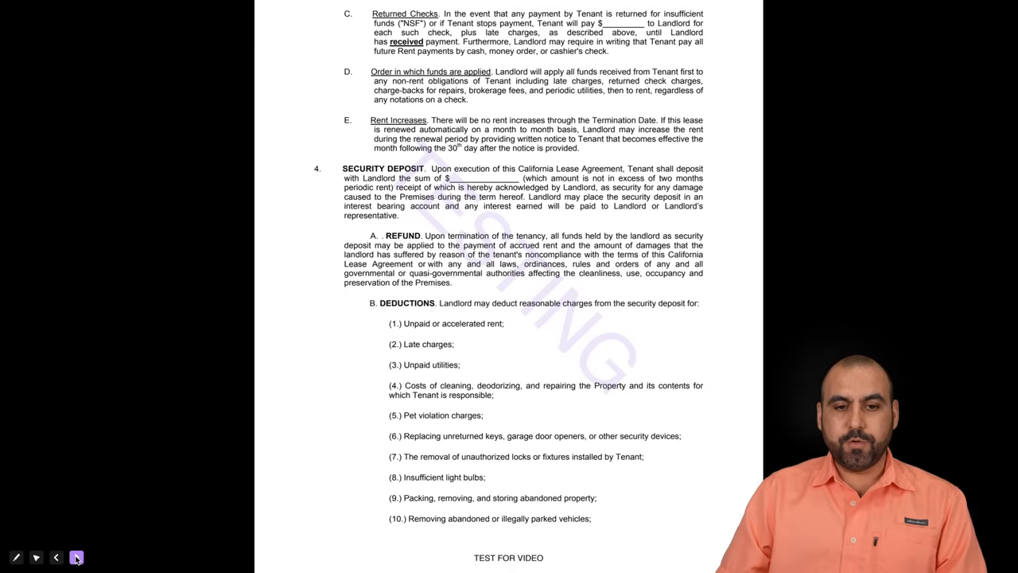
Step: Scroll through the lease pages to review the applied TEST FOR VIDEO header and footer
{"action": "scroll", "scroll_direction": "down", "scroll_amount": 3}
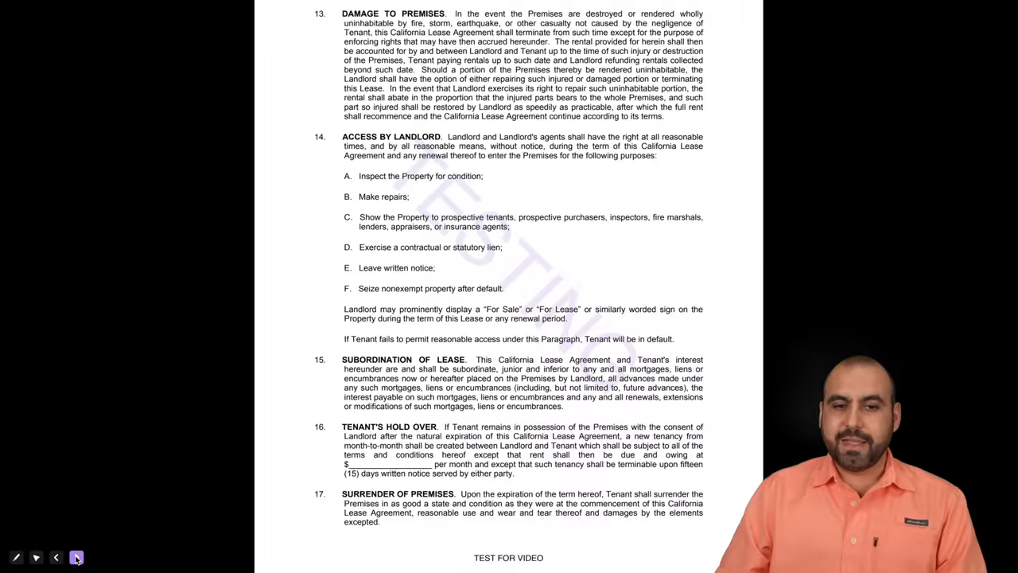
{"action": "scroll", "scroll_direction": "down", "scroll_amount": 3}
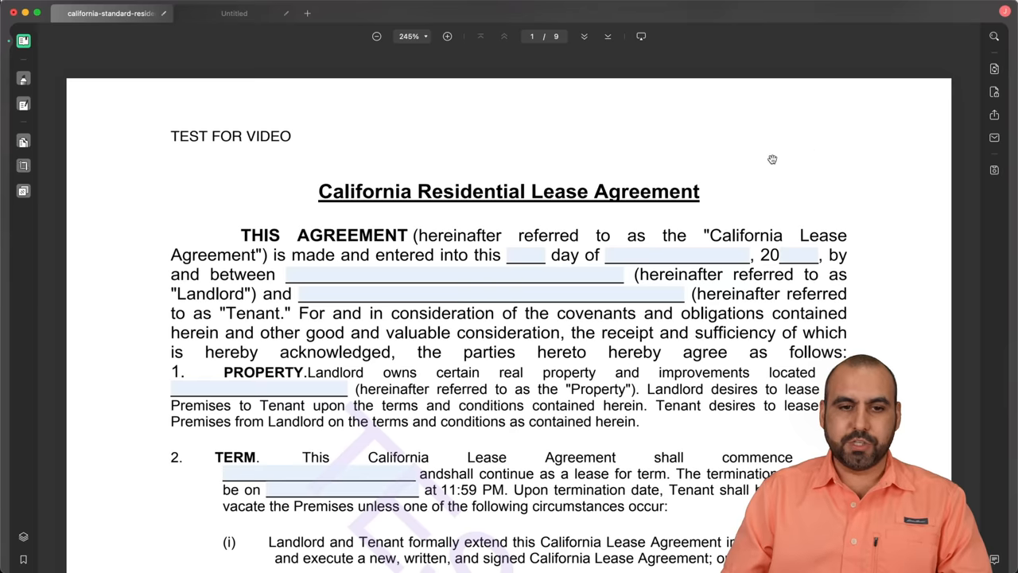
{"action": "mouse_move", "coordinate": [651, 323]}
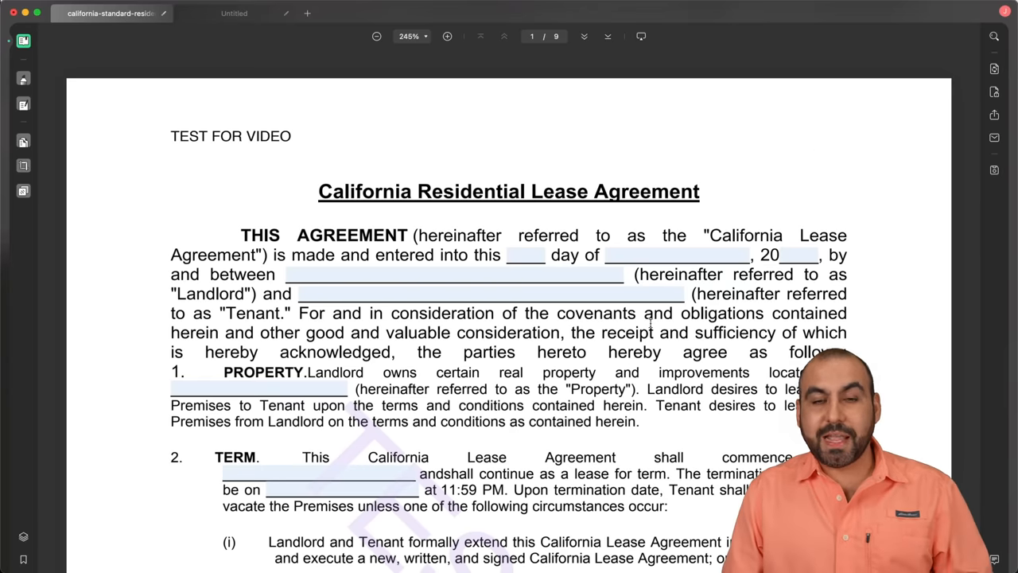
{"action": "scroll", "scroll_direction": "down", "scroll_amount": 3}
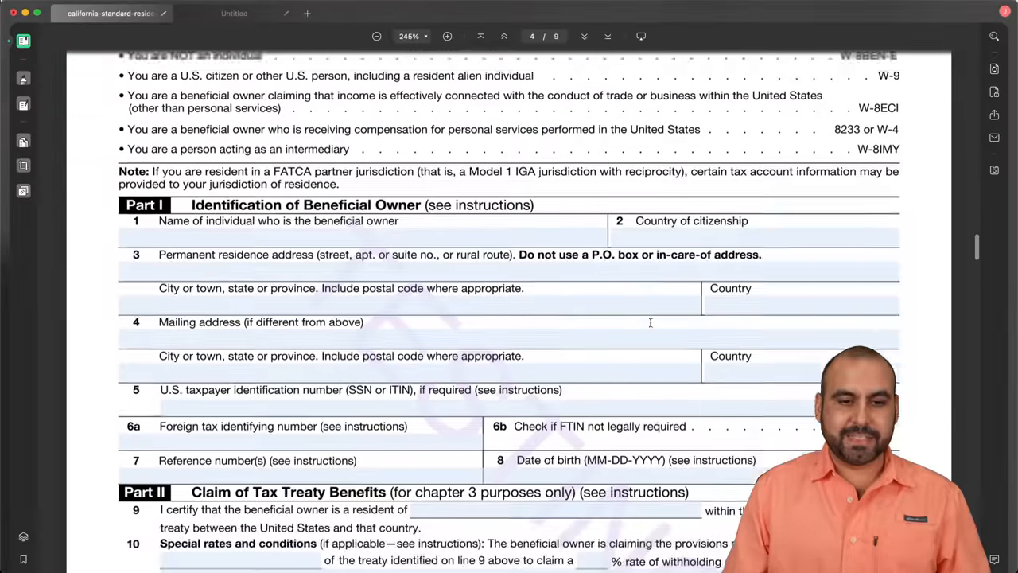
Step: Fill the W-8BEN Part I beneficial owner fields with placeholder text (sdf, sdflsd, sdflkdsfjlkdsjf, sldkfjsdlkjfdsfsdf)
{"action": "scroll", "scroll_direction": "down", "scroll_amount": 3}
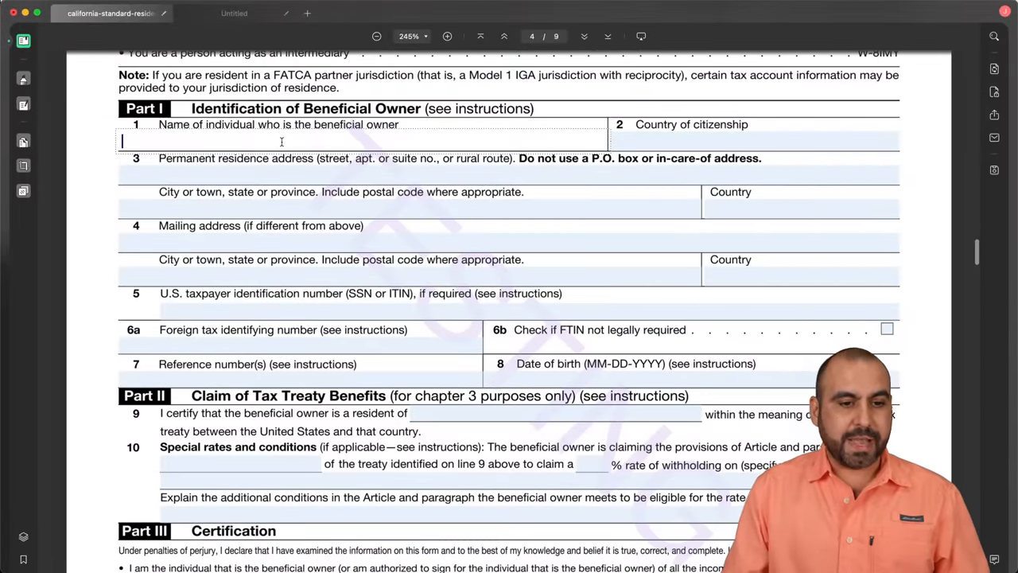
{"action": "type", "text": "sdf"}
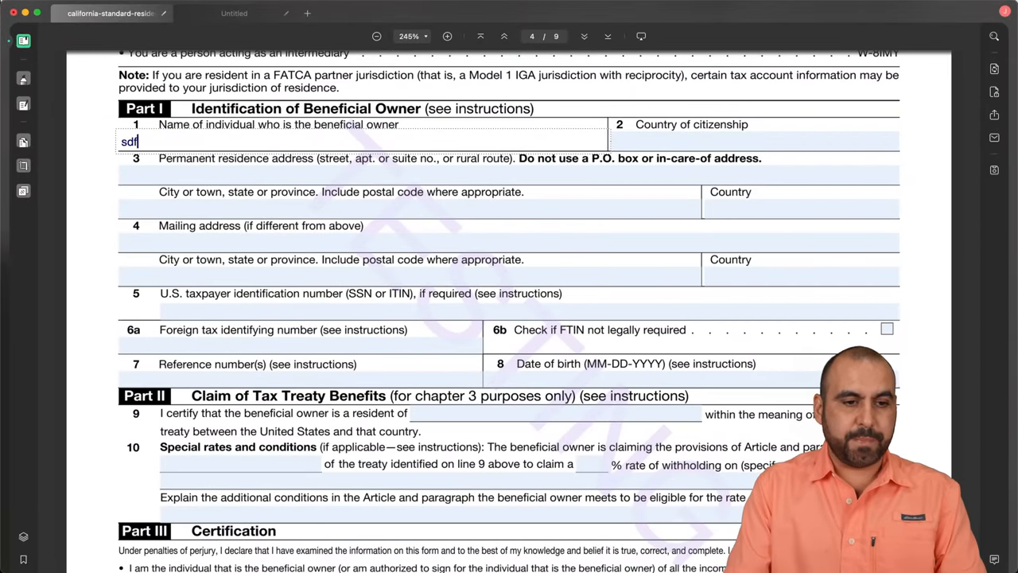
{"action": "type", "text": "sdflsd"}
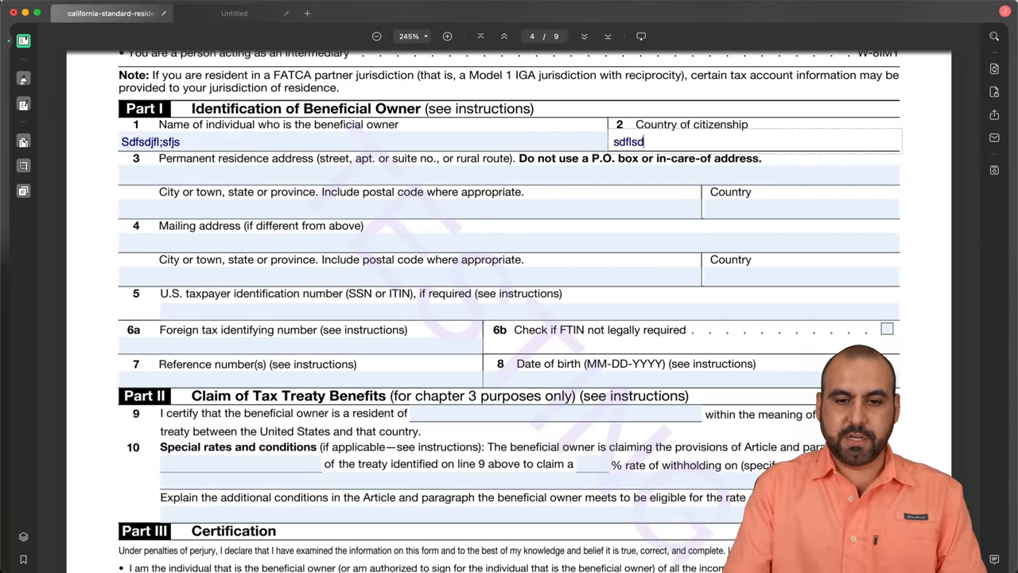
{"action": "type", "text": "sdflkdsfjlkdsjf"}
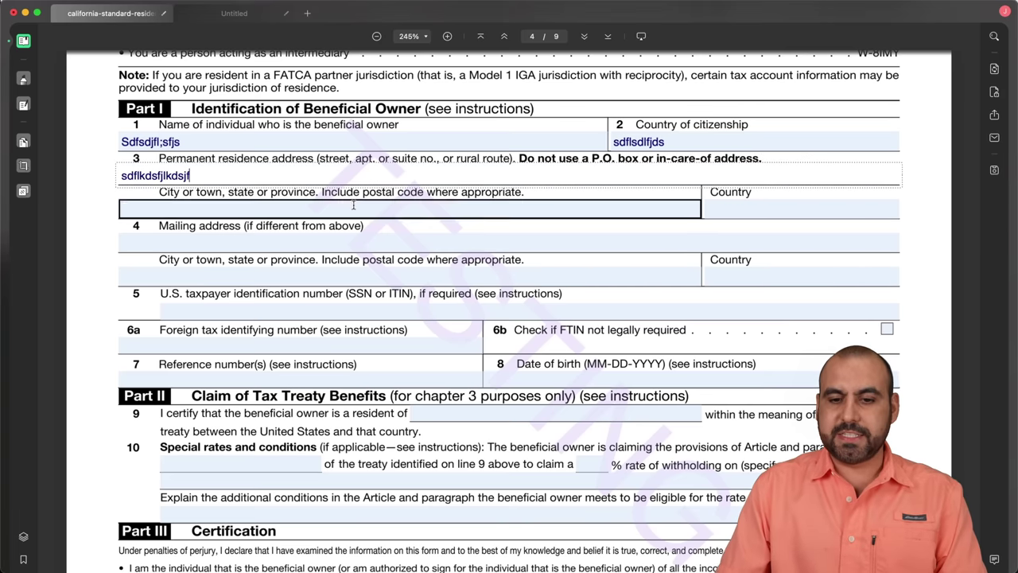
{"action": "type", "text": "sldkfjsdlkjfdsfsdf"}
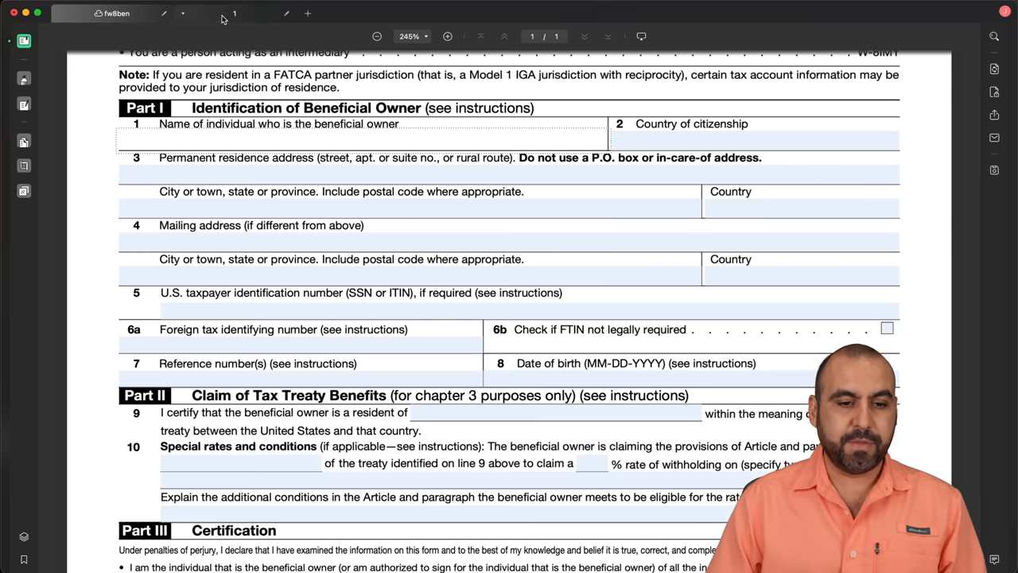
Step: Switch to the business proposal, return to its first page and show the Save as Other options
{"action": "left_click", "coordinate": [234, 13]}
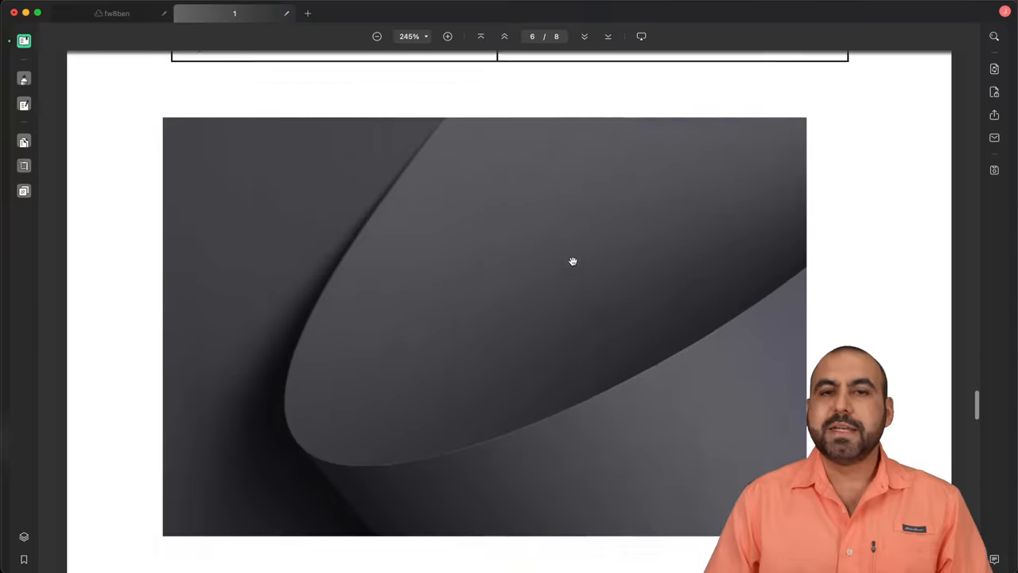
{"action": "left_click", "coordinate": [480, 36]}
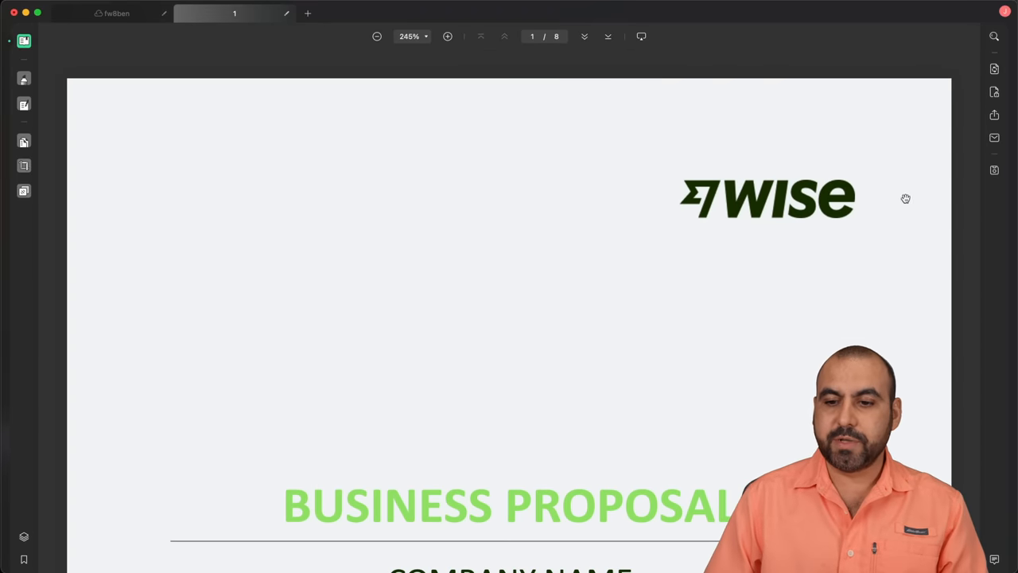
{"action": "mouse_move", "coordinate": [994, 170]}
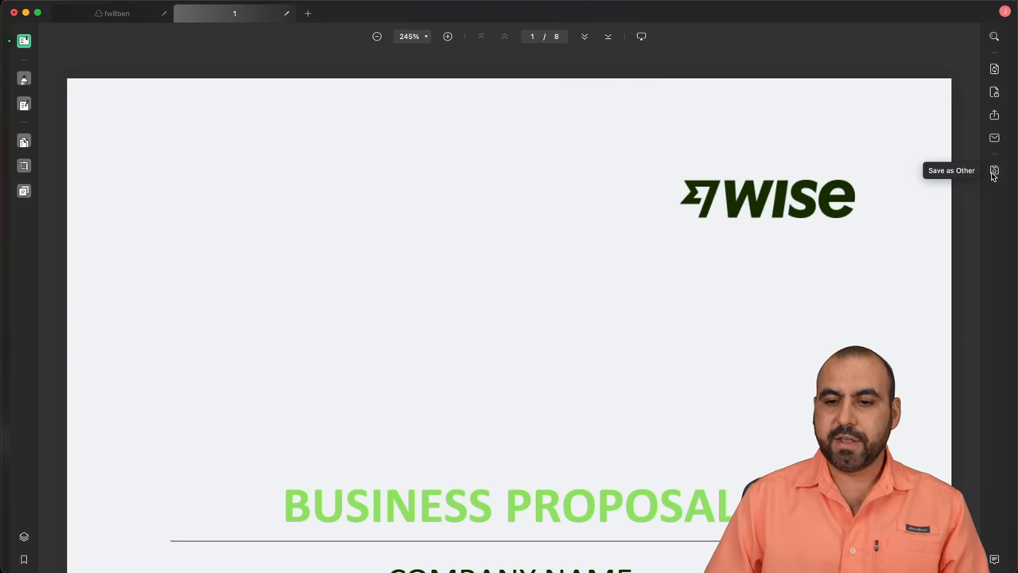
{"action": "left_click", "coordinate": [994, 170]}
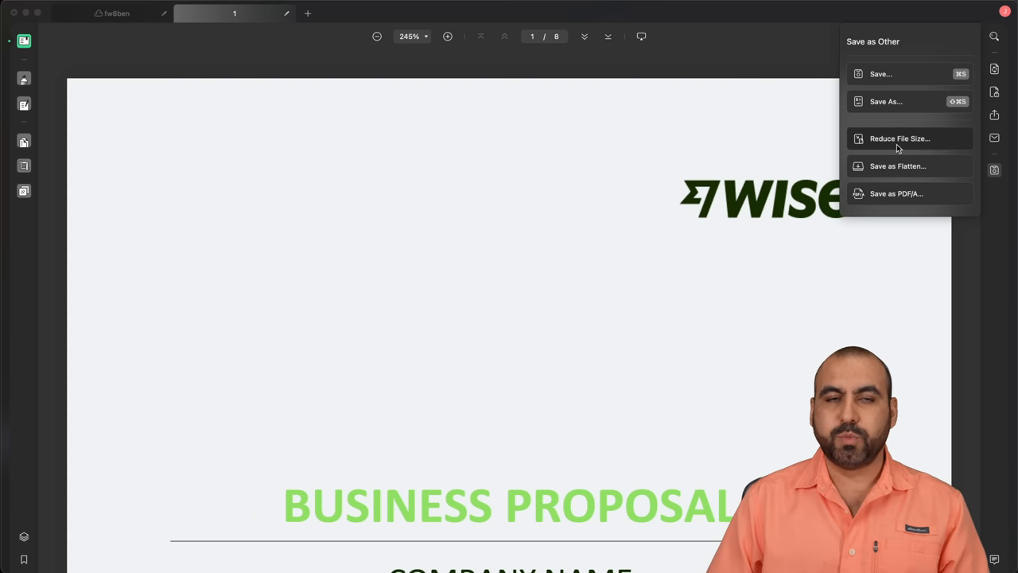
Step: Choose Maximum compression quality for the 25.2 MB proposal, estimating about 2.1 MB
{"action": "left_click", "coordinate": [900, 139]}
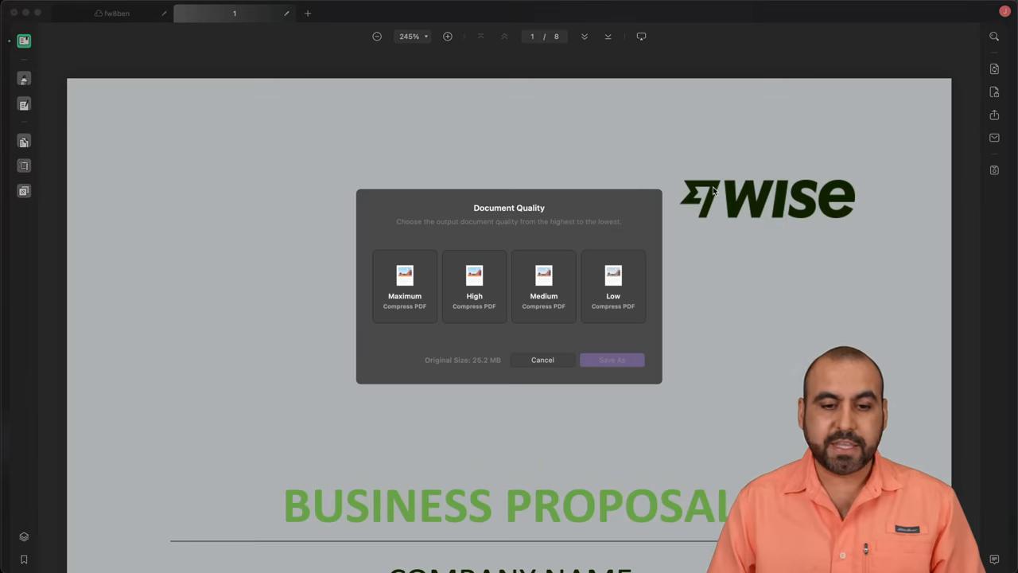
{"action": "mouse_move", "coordinate": [502, 257]}
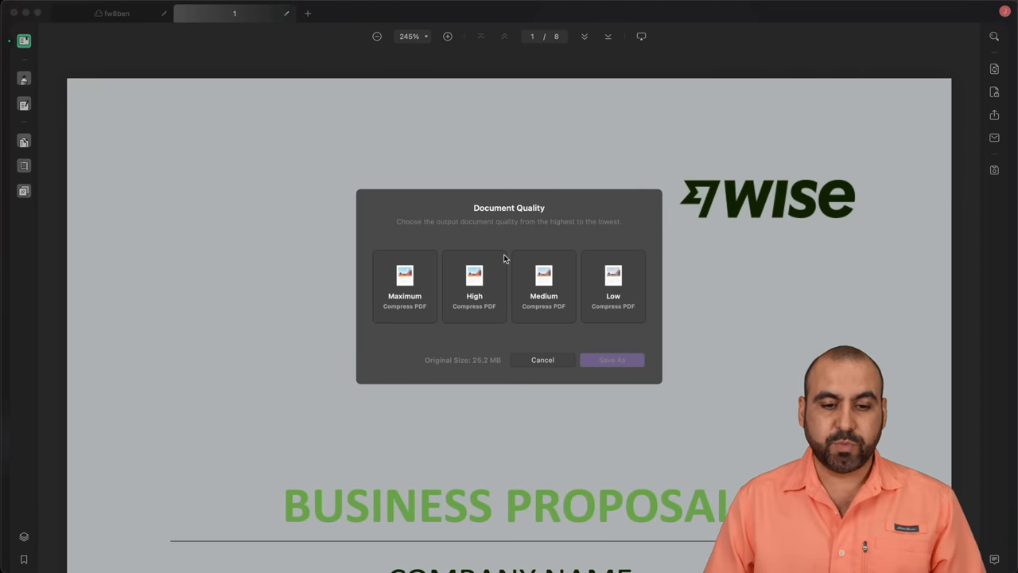
{"action": "left_click", "coordinate": [612, 286]}
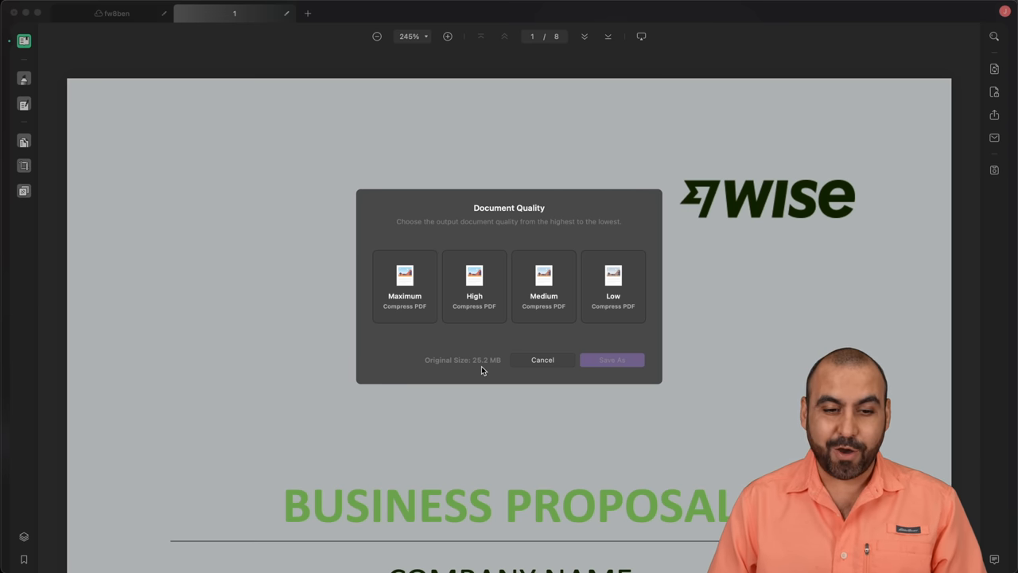
{"action": "left_click", "coordinate": [404, 287]}
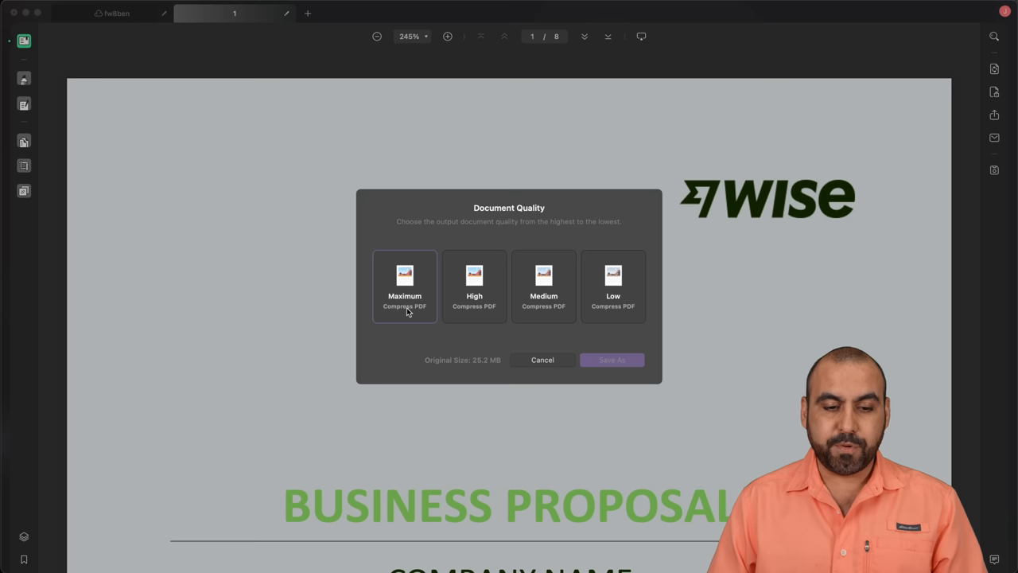
{"action": "mouse_move", "coordinate": [476, 343]}
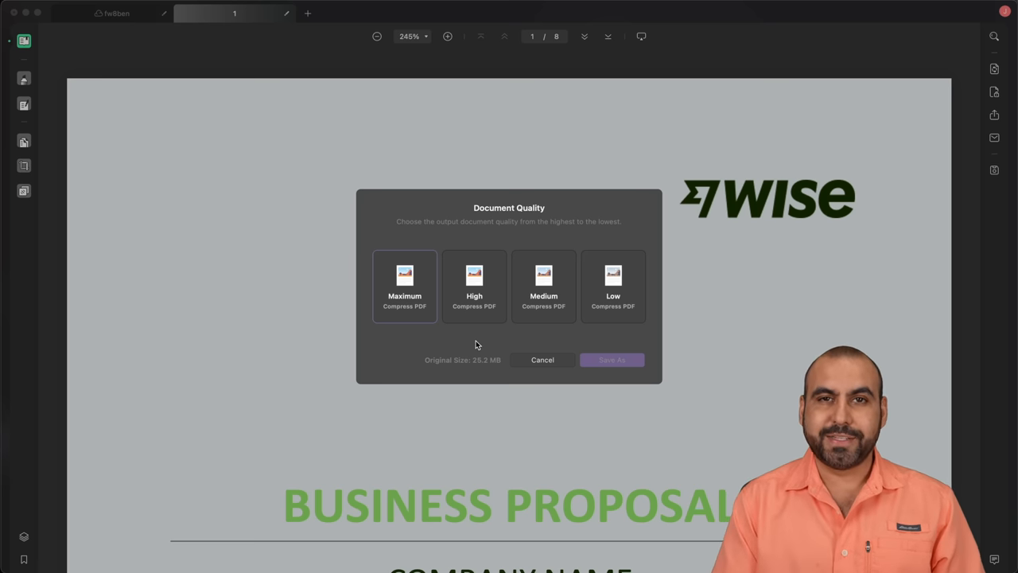
{"action": "left_click", "coordinate": [404, 286]}
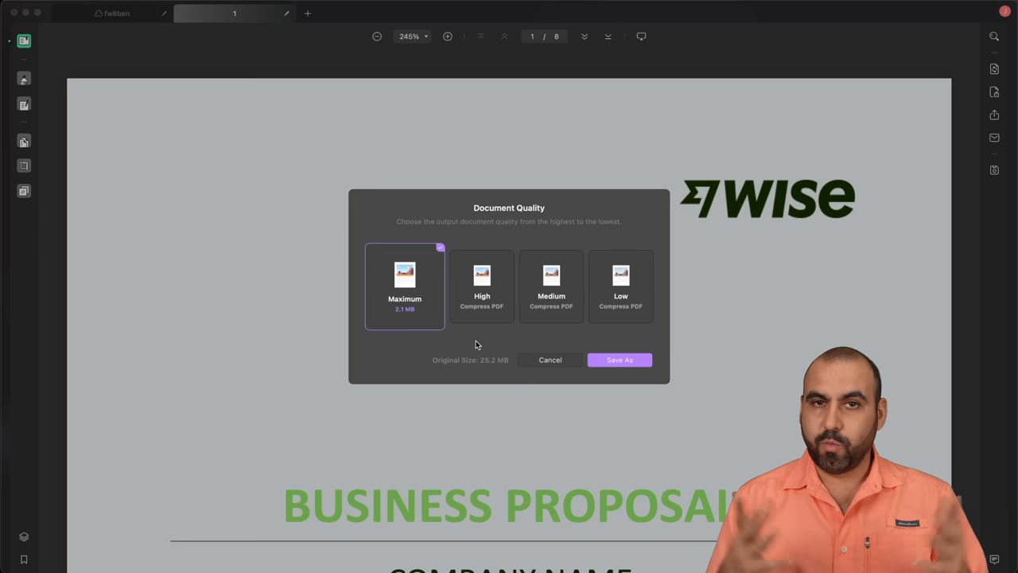
{"action": "mouse_move", "coordinate": [412, 321]}
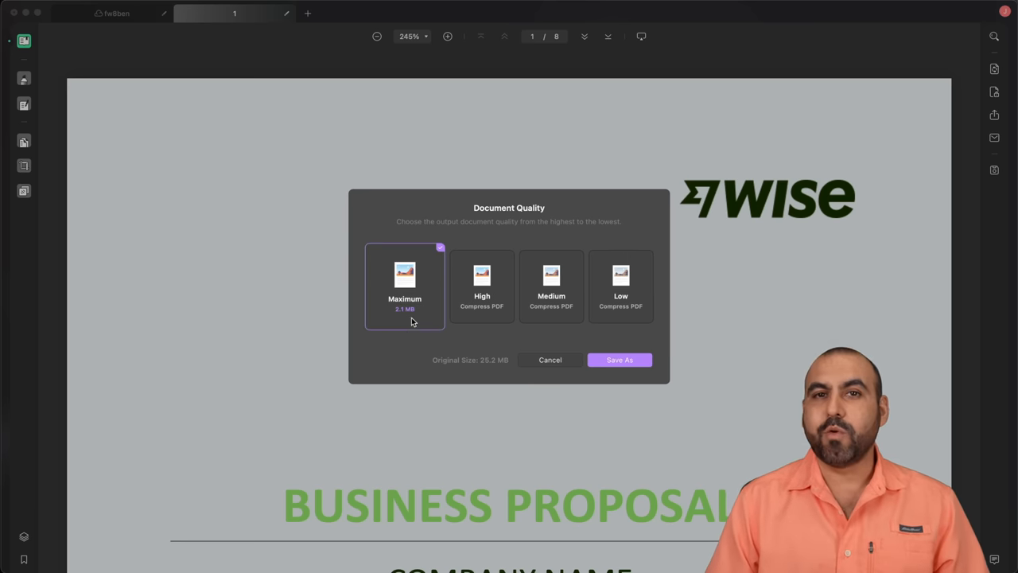
{"action": "mouse_move", "coordinate": [421, 320]}
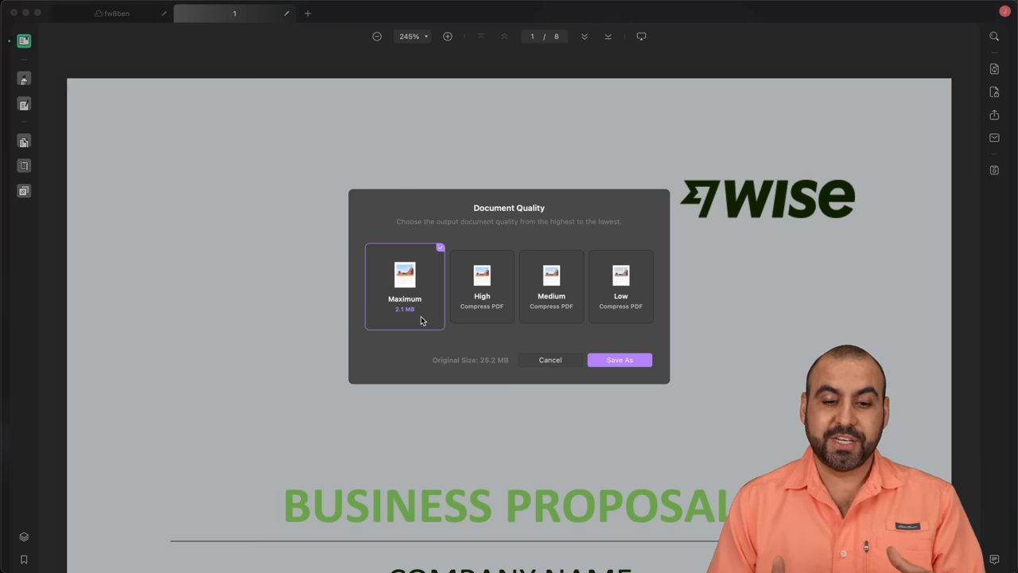
{"action": "mouse_move", "coordinate": [501, 344]}
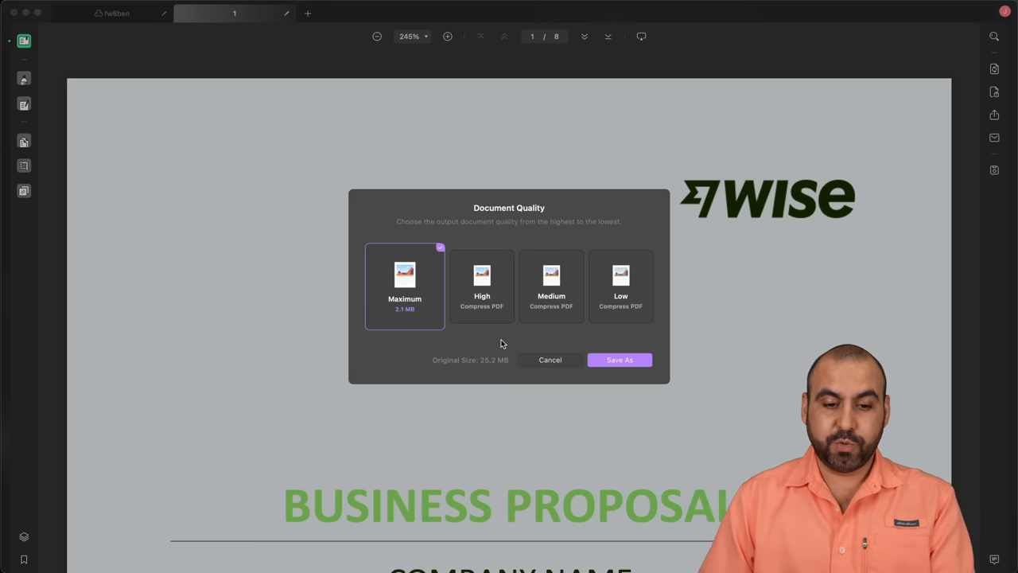
{"action": "mouse_move", "coordinate": [404, 318]}
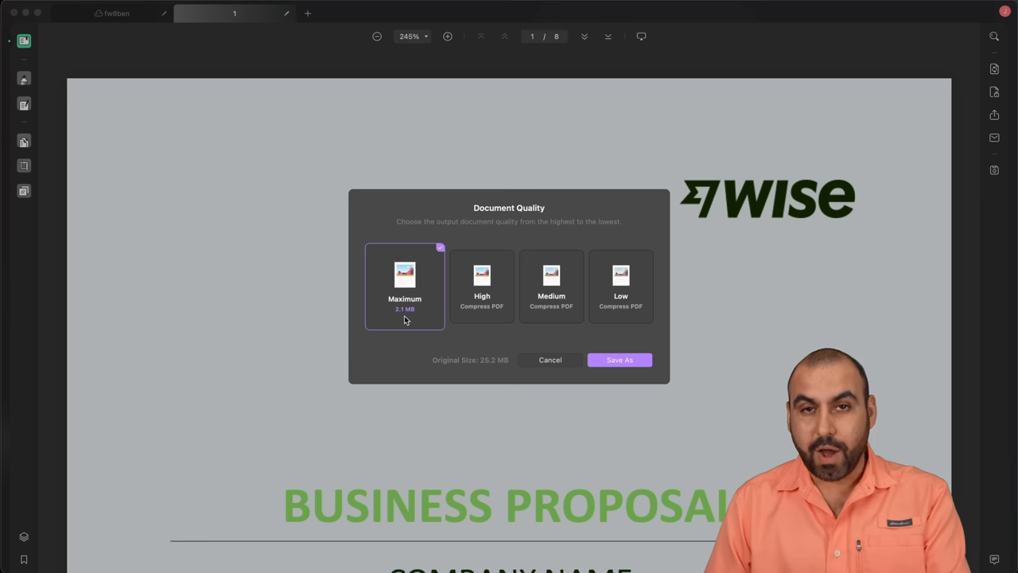
{"action": "mouse_move", "coordinate": [448, 342]}
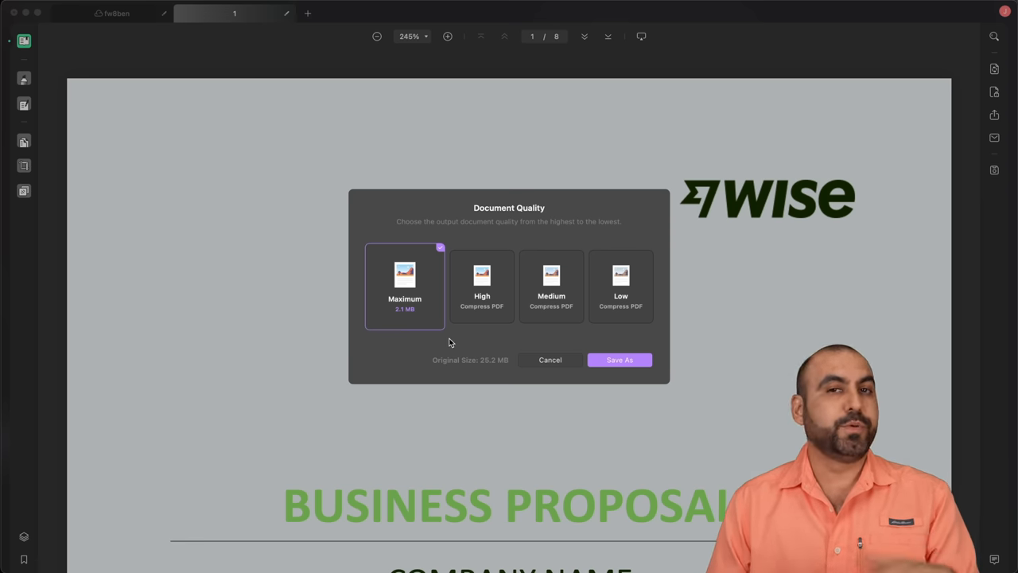
{"action": "mouse_move", "coordinate": [477, 375]}
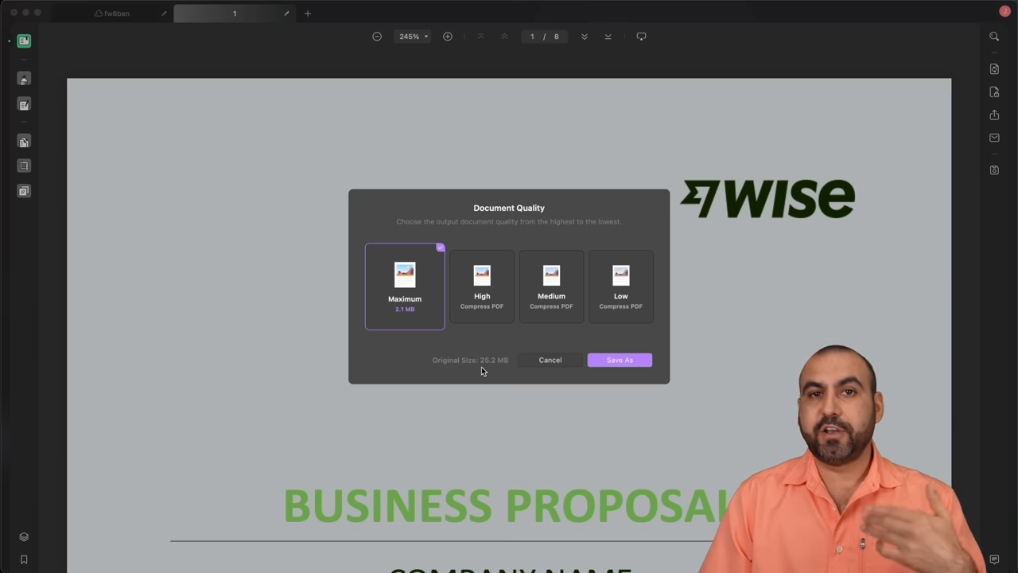
{"action": "mouse_move", "coordinate": [421, 301]}
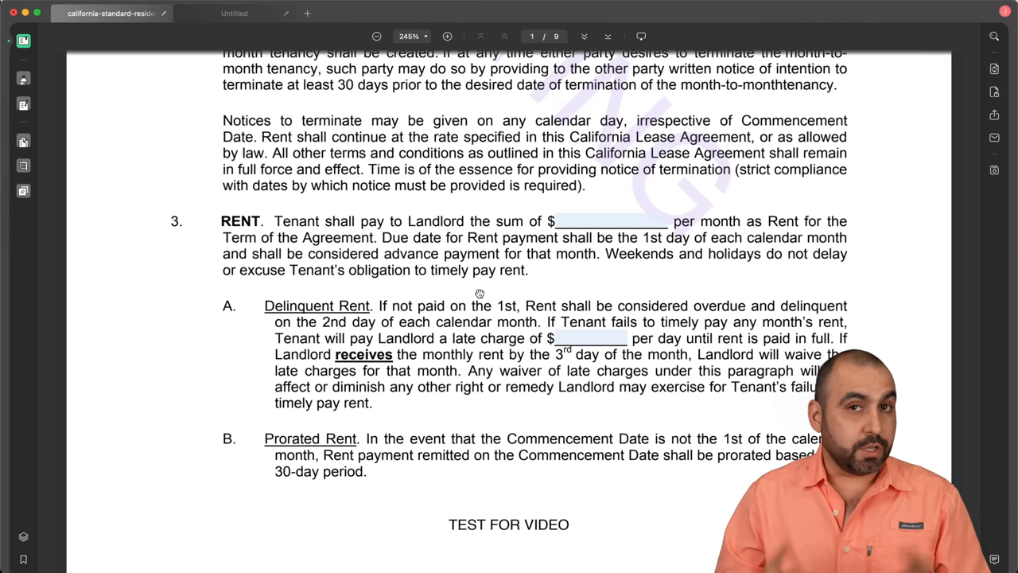
{"action": "mouse_move", "coordinate": [576, 273]}
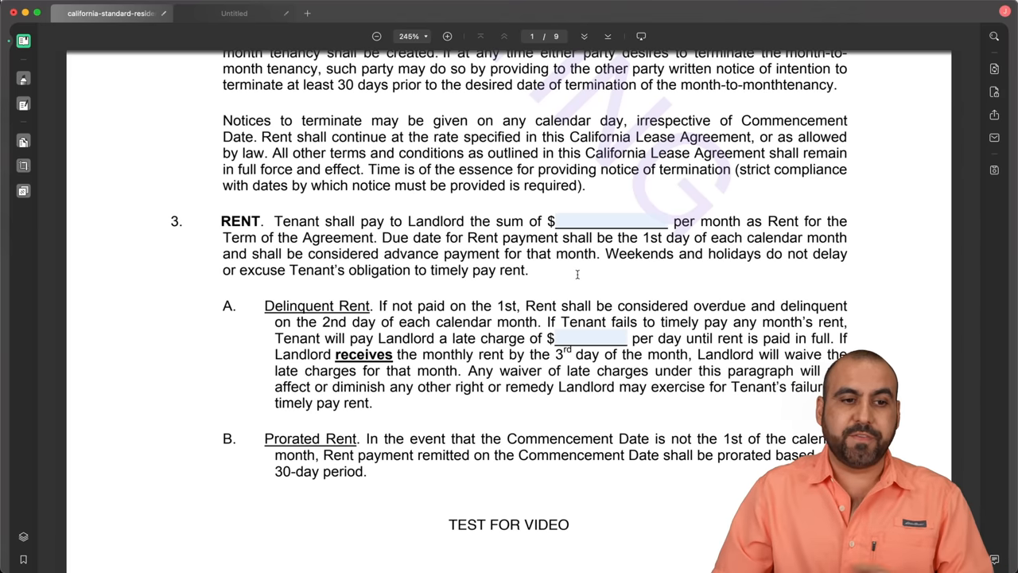
Step: Go to a new home tab and show the files stored in UPDF Cloud
{"action": "left_click", "coordinate": [305, 13]}
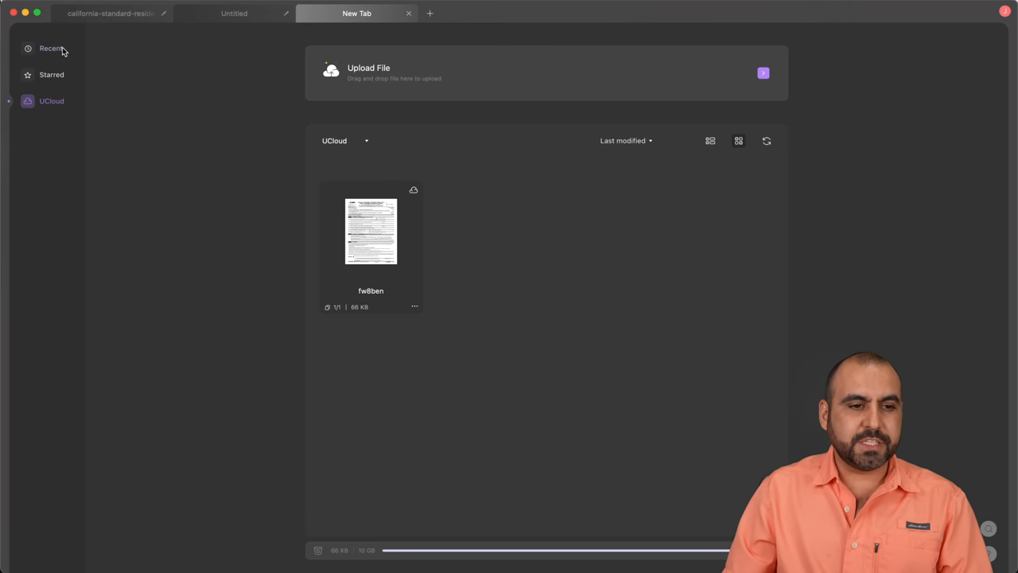
{"action": "left_click", "coordinate": [51, 47]}
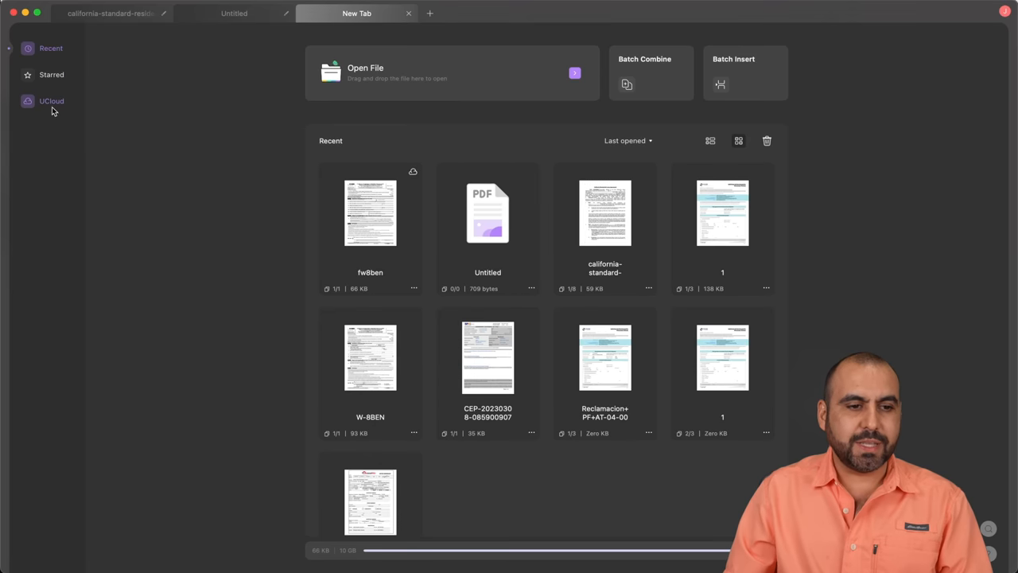
{"action": "left_click", "coordinate": [51, 102]}
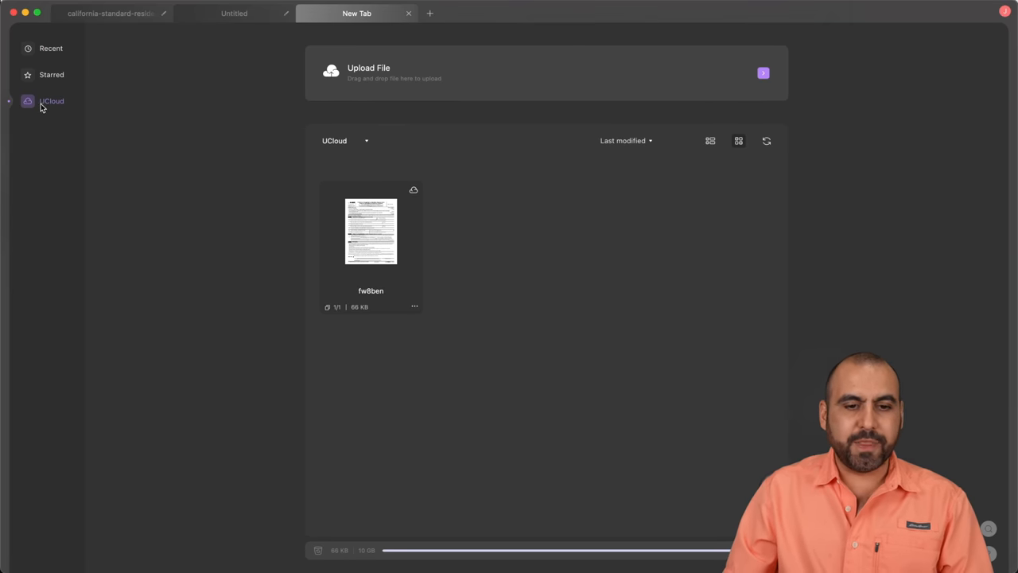
{"action": "mouse_move", "coordinate": [378, 280]}
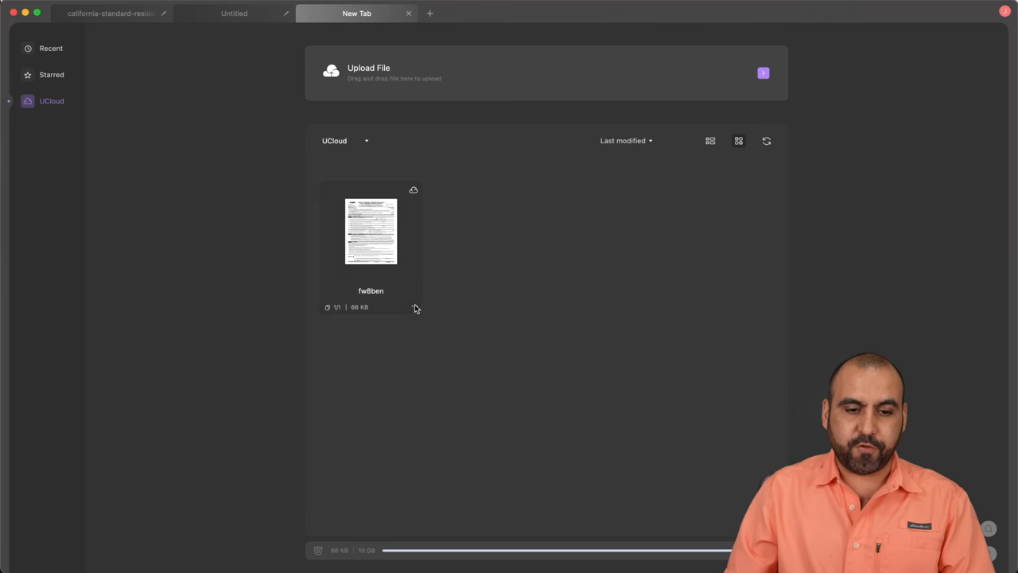
Step: Open the fw8ben form from UPDF Cloud into its own tab and return to a home tab
{"action": "left_click", "coordinate": [413, 307]}
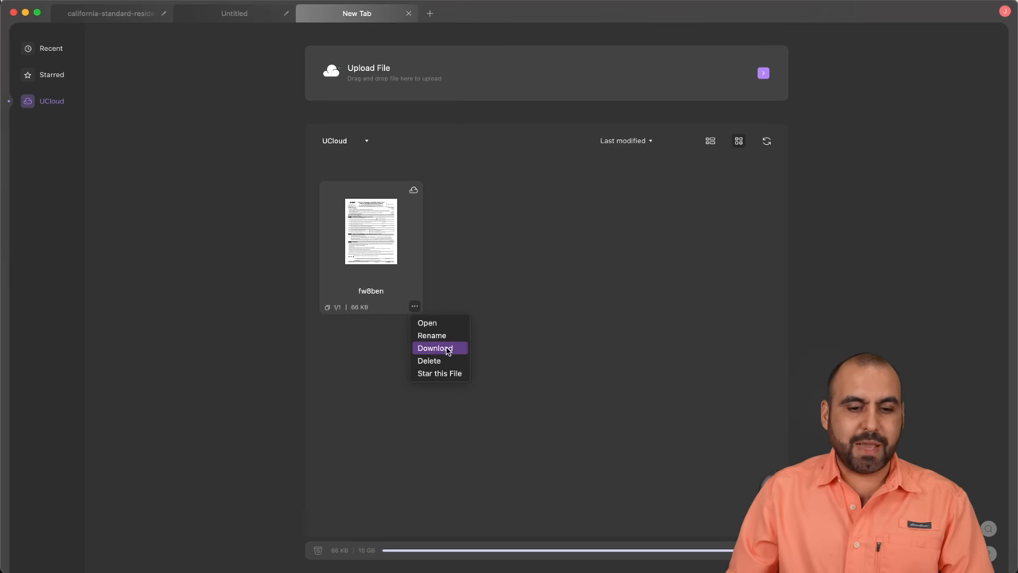
{"action": "mouse_move", "coordinate": [439, 372]}
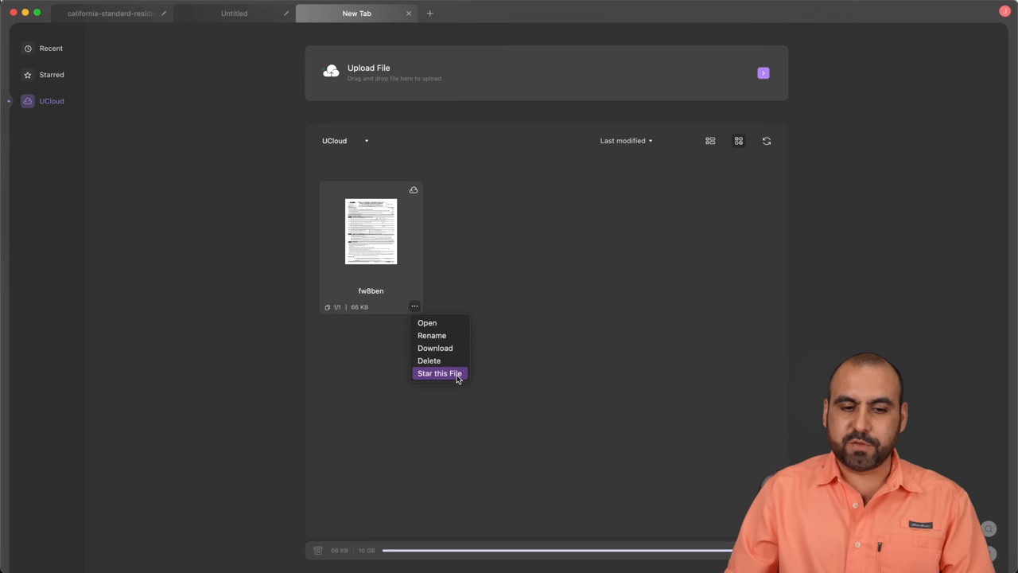
{"action": "left_click", "coordinate": [426, 321]}
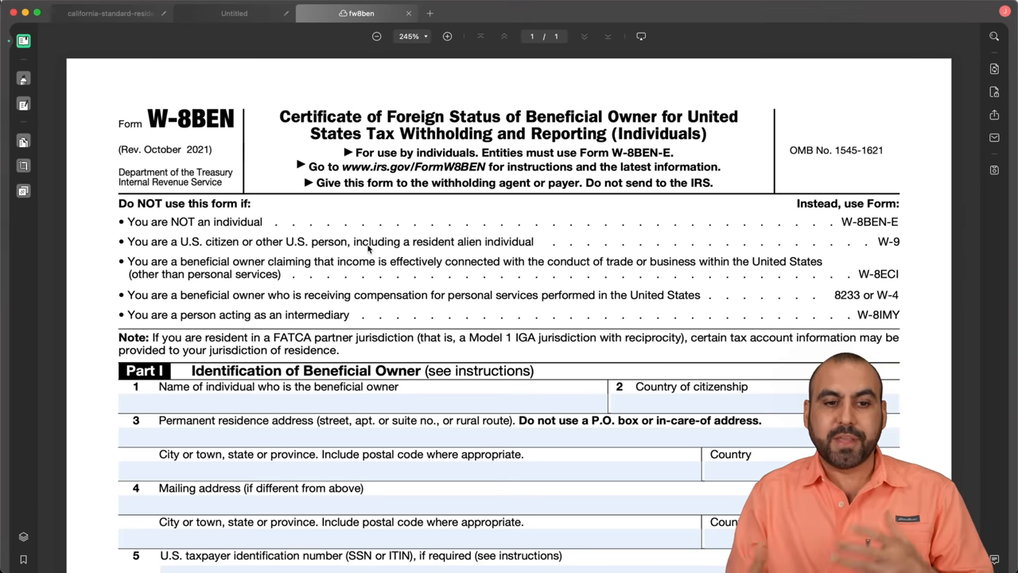
{"action": "left_click", "coordinate": [552, 13]}
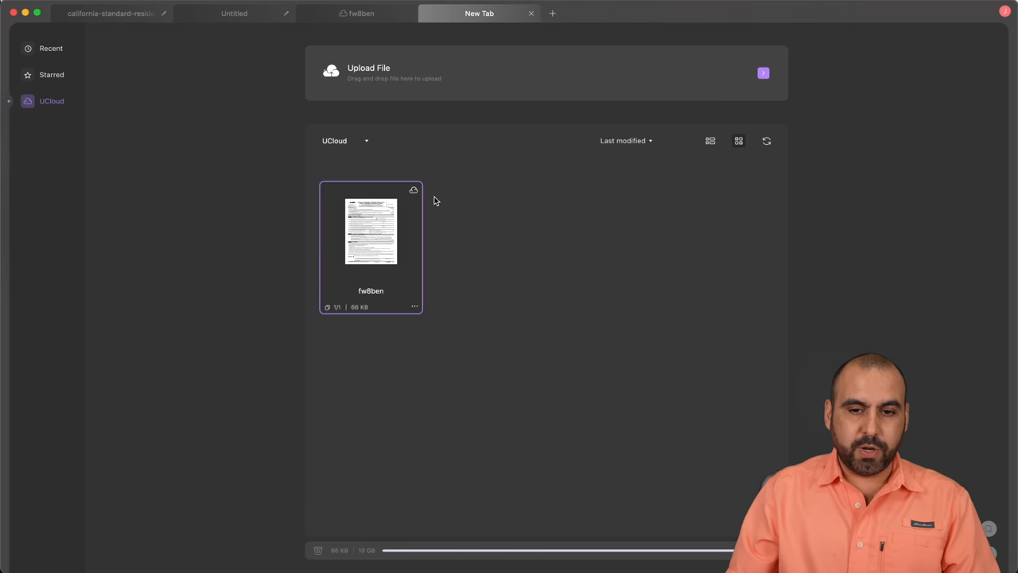
Step: Browse the Desktop for a cloud upload, then return to the lease agreement in Edit PDF mode
{"action": "left_click", "coordinate": [763, 73]}
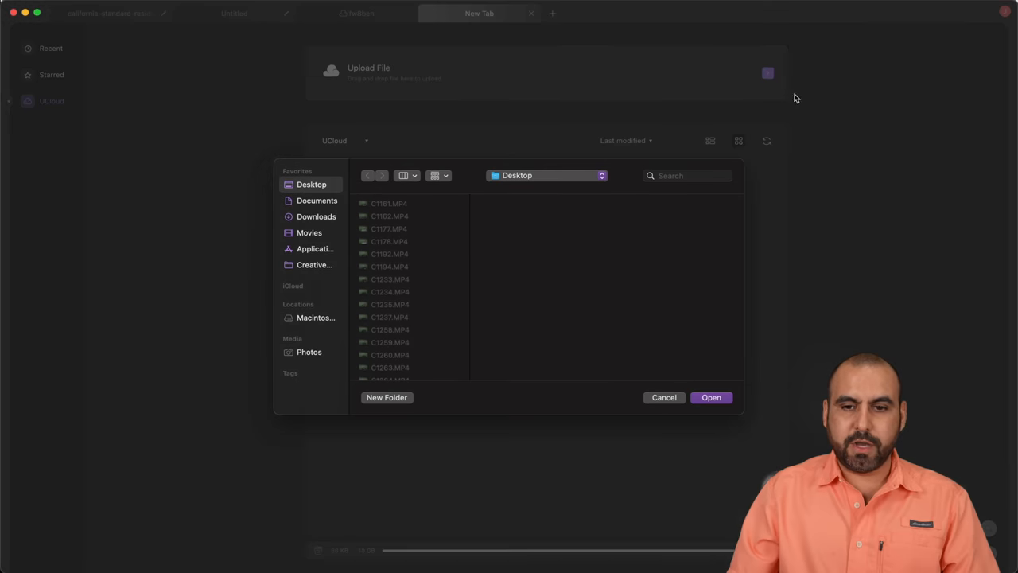
{"action": "scroll", "scroll_direction": "down", "scroll_amount": 3}
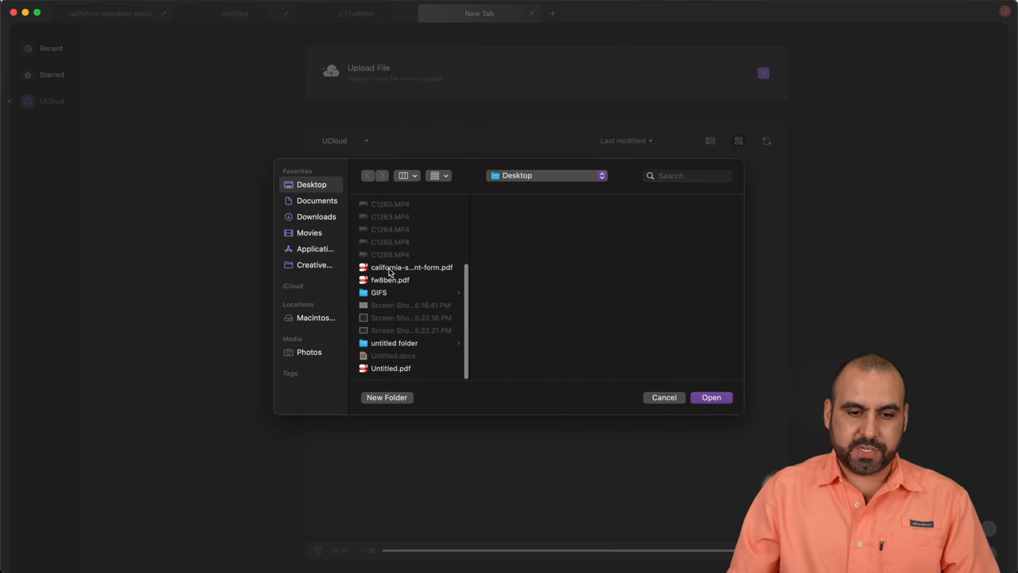
{"action": "left_click", "coordinate": [709, 398]}
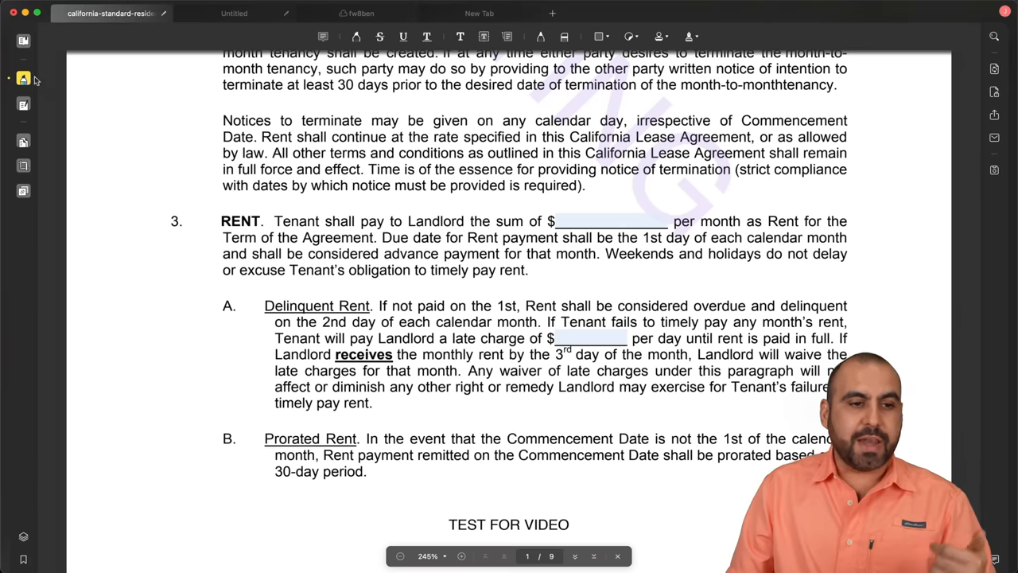
{"action": "left_click", "coordinate": [23, 103]}
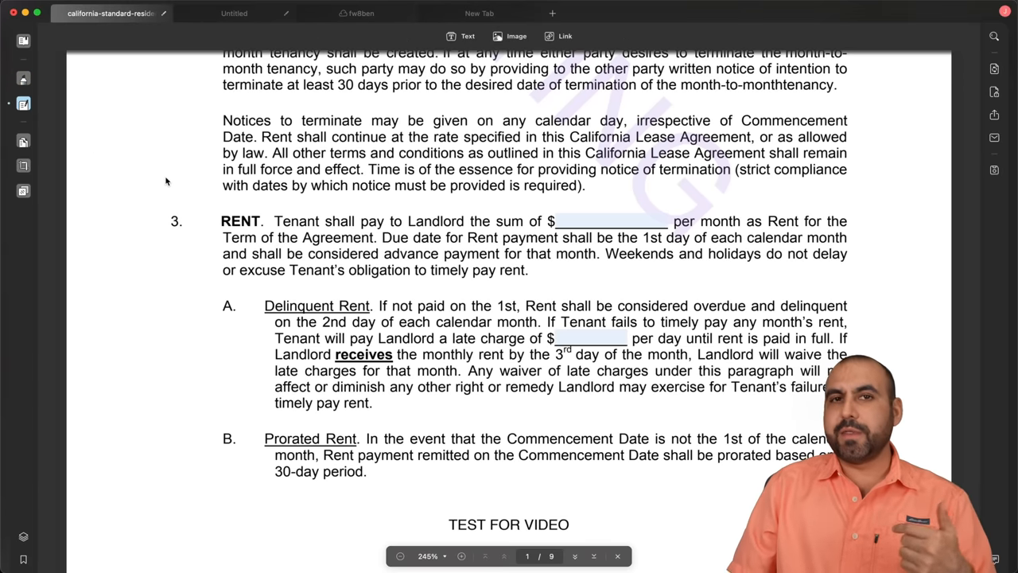